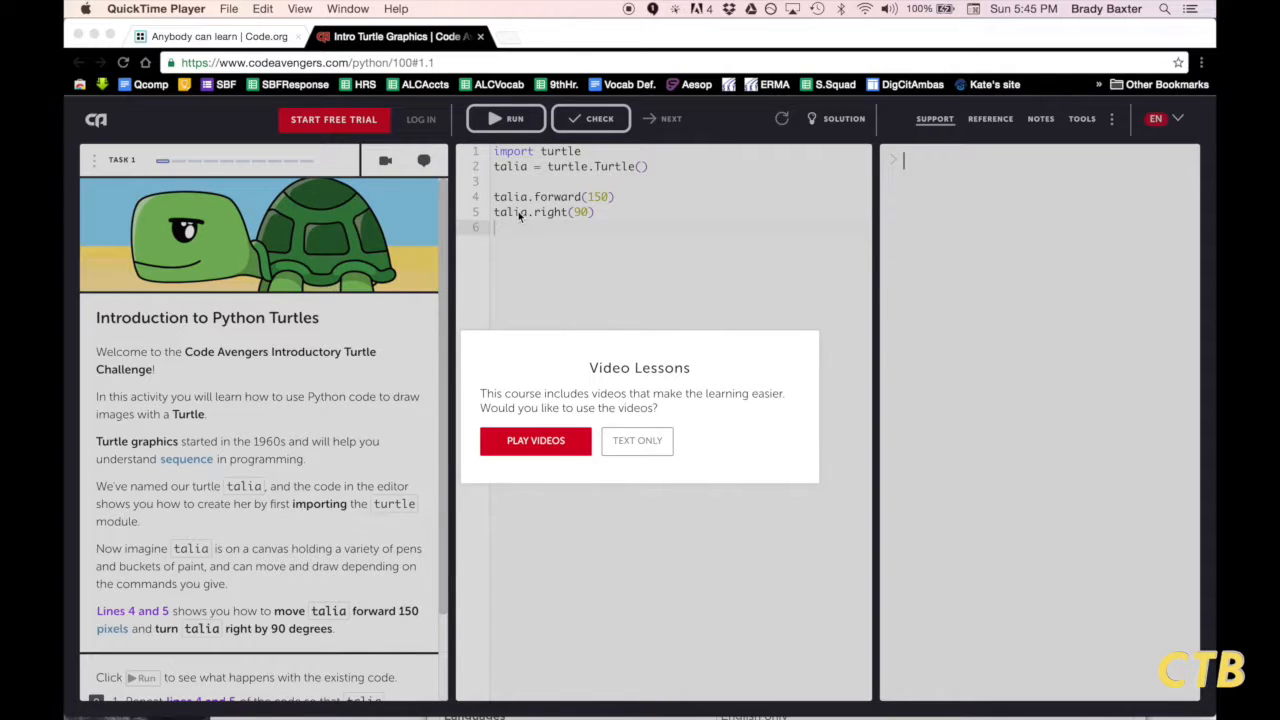
Open Code.org's Hour of Code tutorial listings and scroll down to Python Turtle Graphics.
click(210, 36)
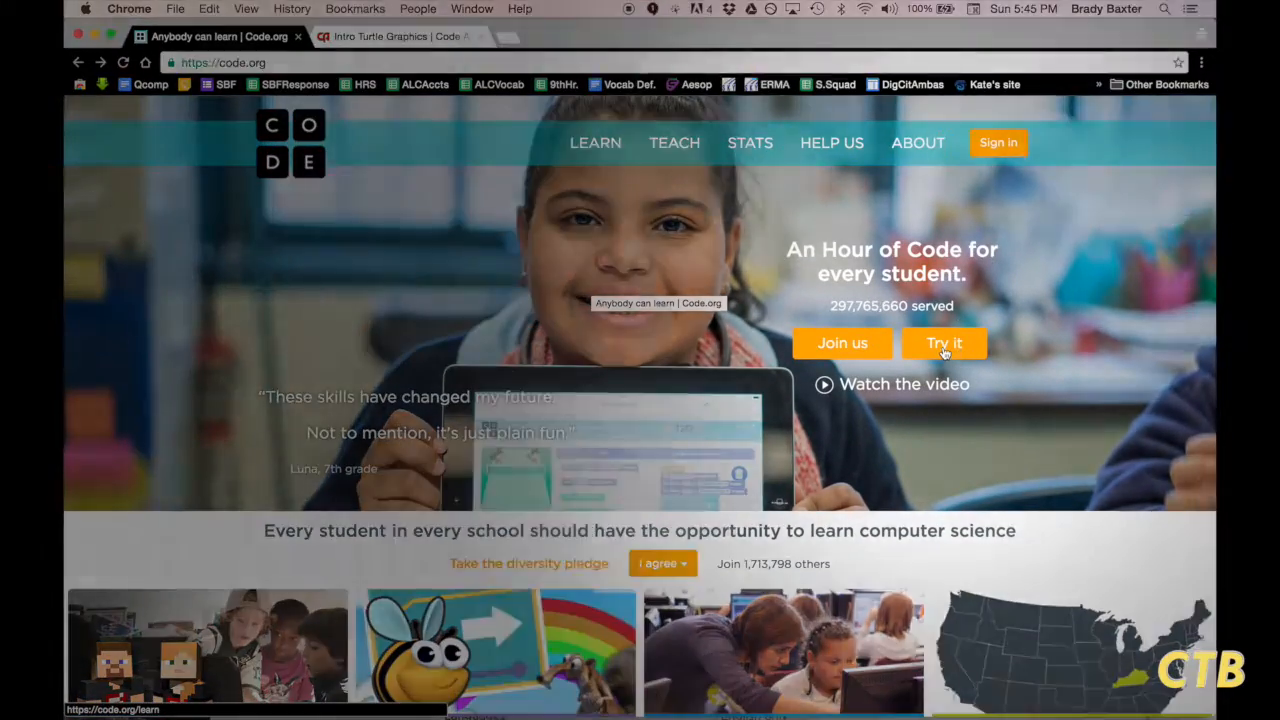
click(943, 343)
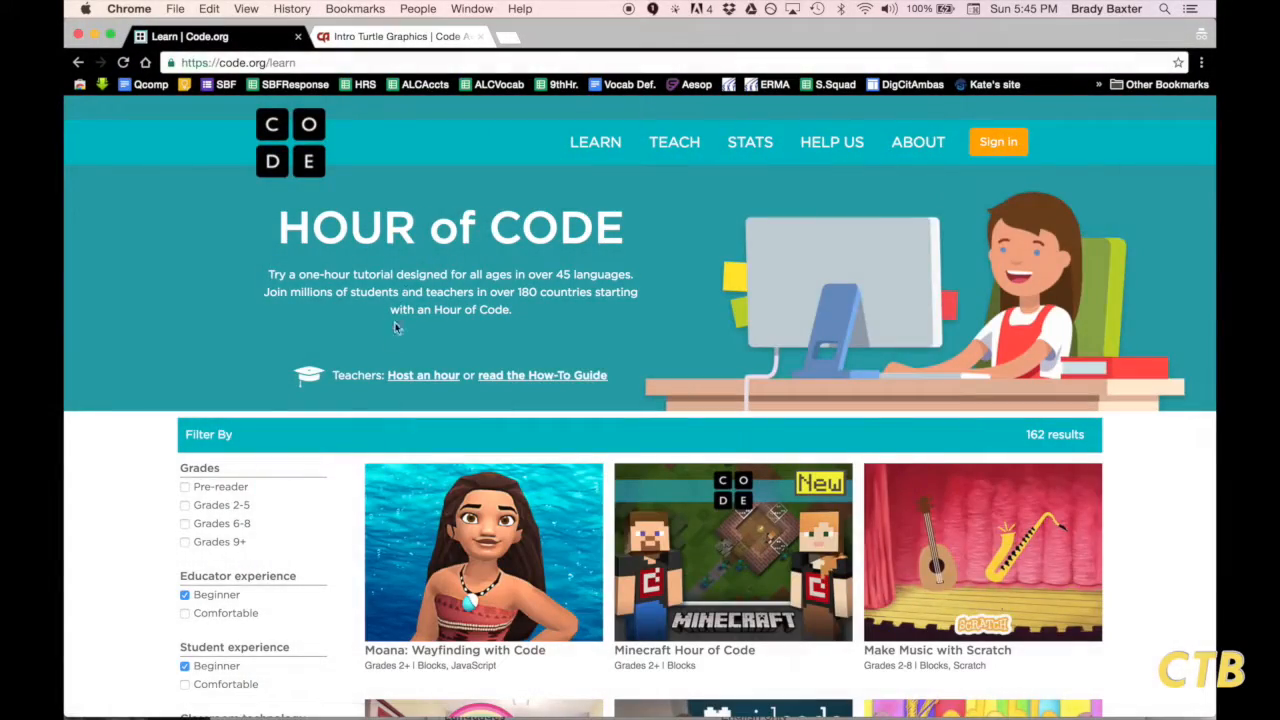
scroll(down, 3)
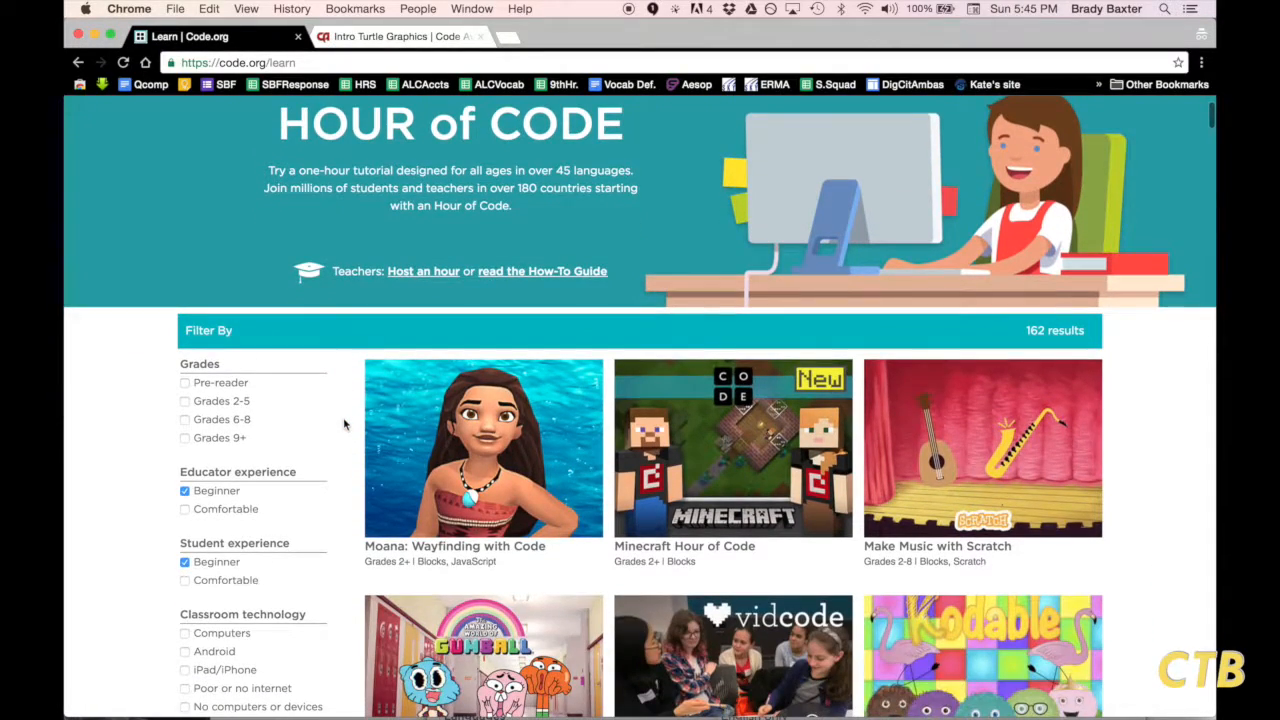
scroll(down, 3)
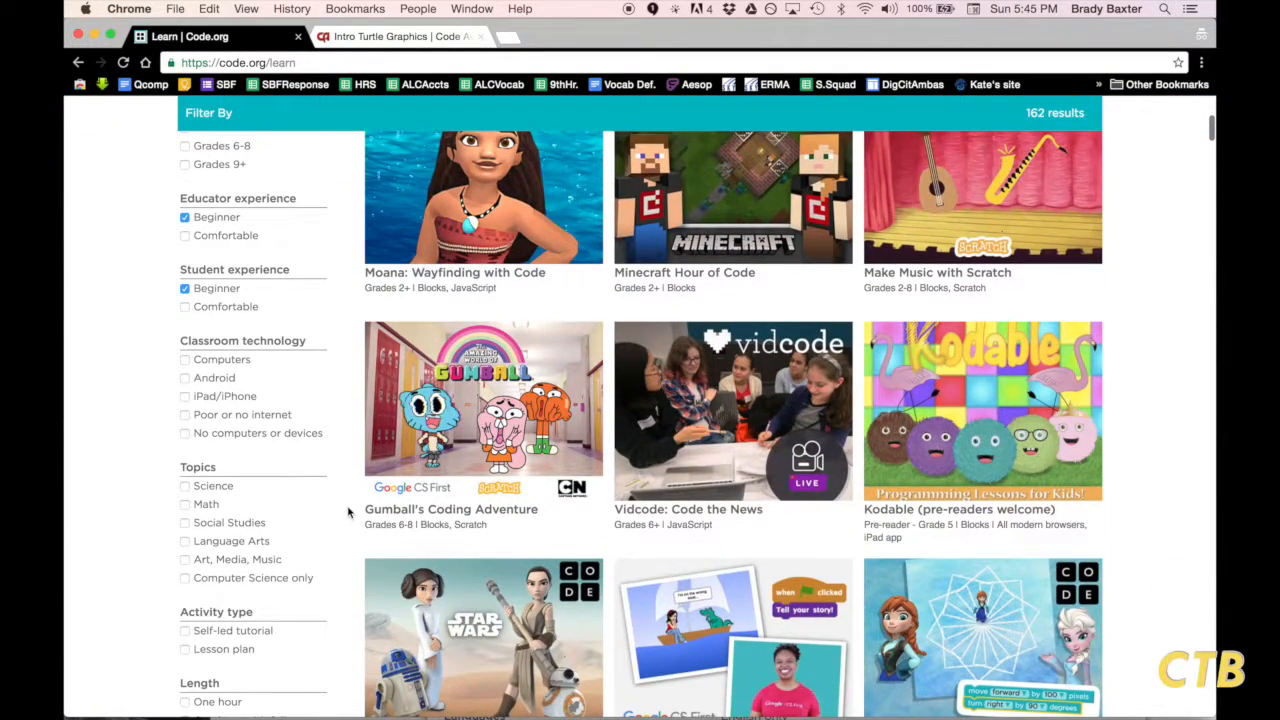
scroll(down, 3)
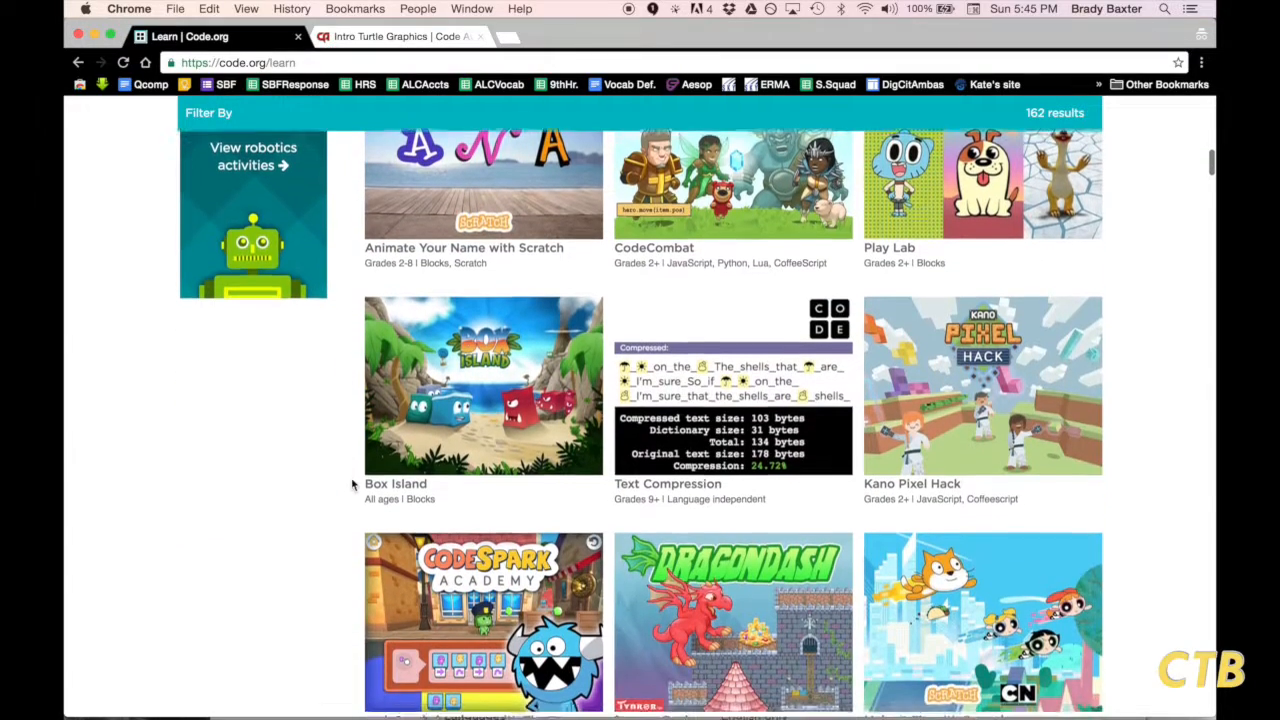
scroll(down, 3)
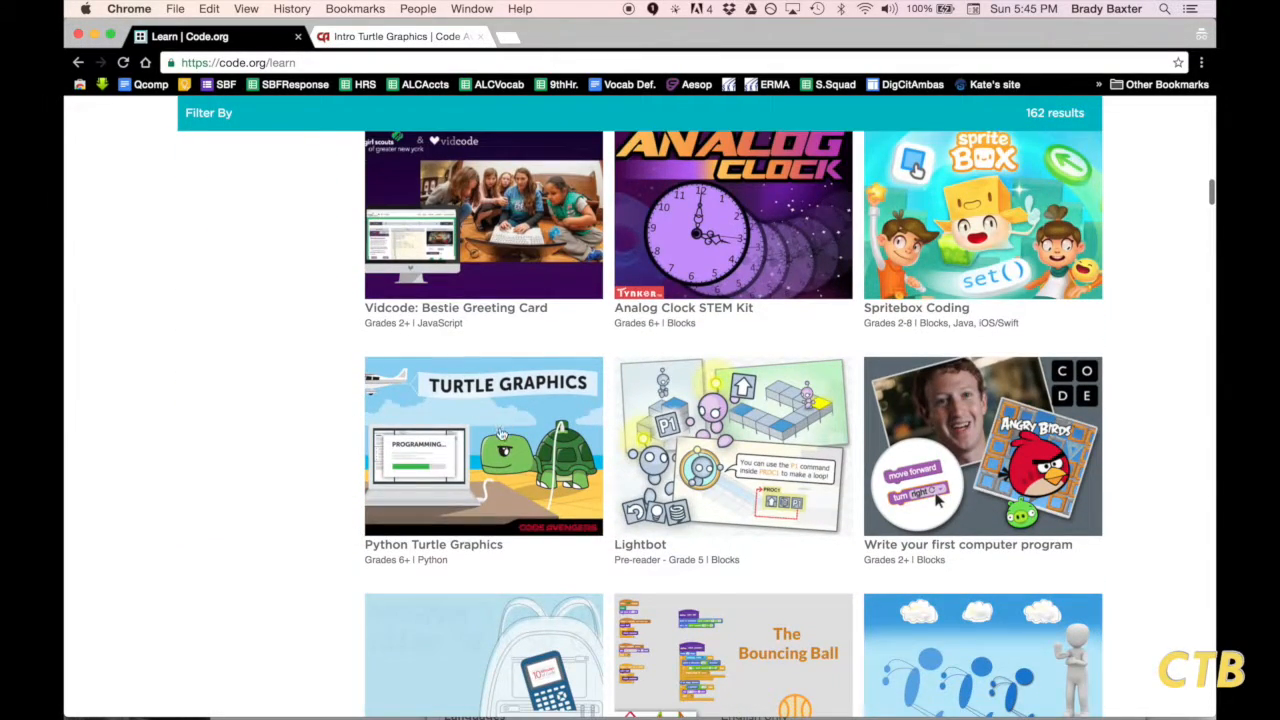
Open the Python Turtle Graphics tutorial and choose text-only lessons instead of videos.
click(483, 446)
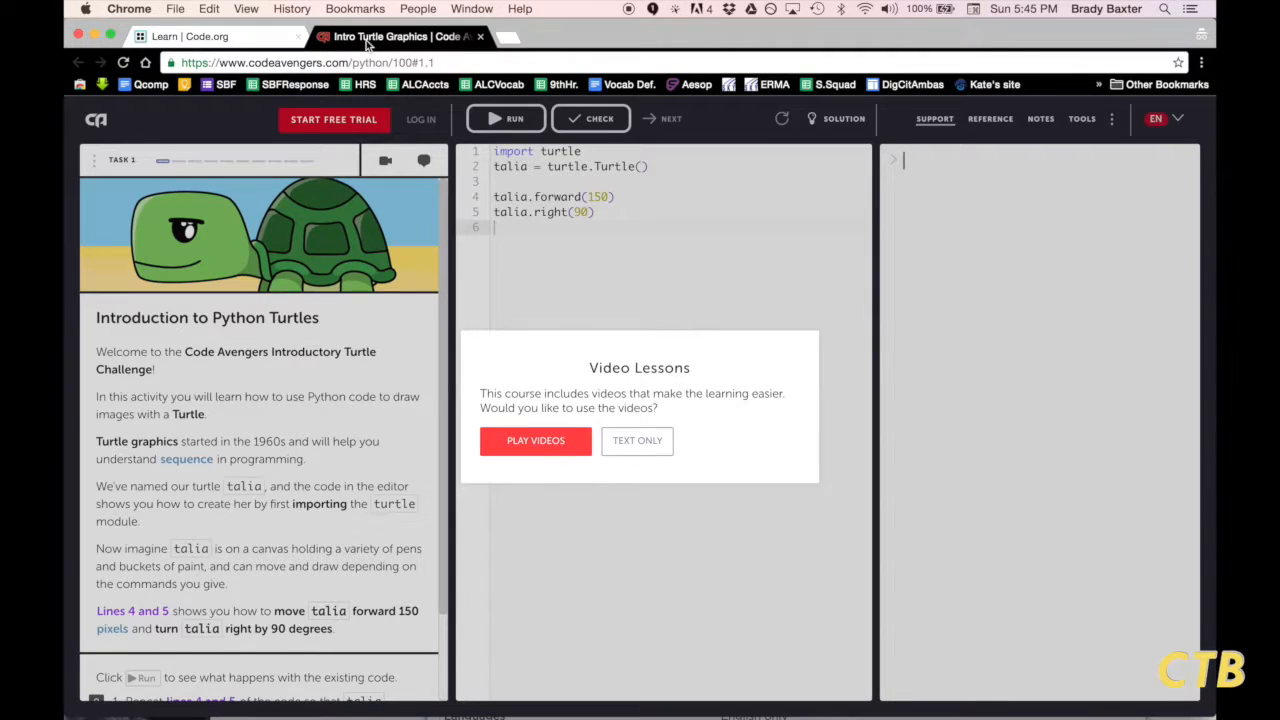
mouse_move(595, 268)
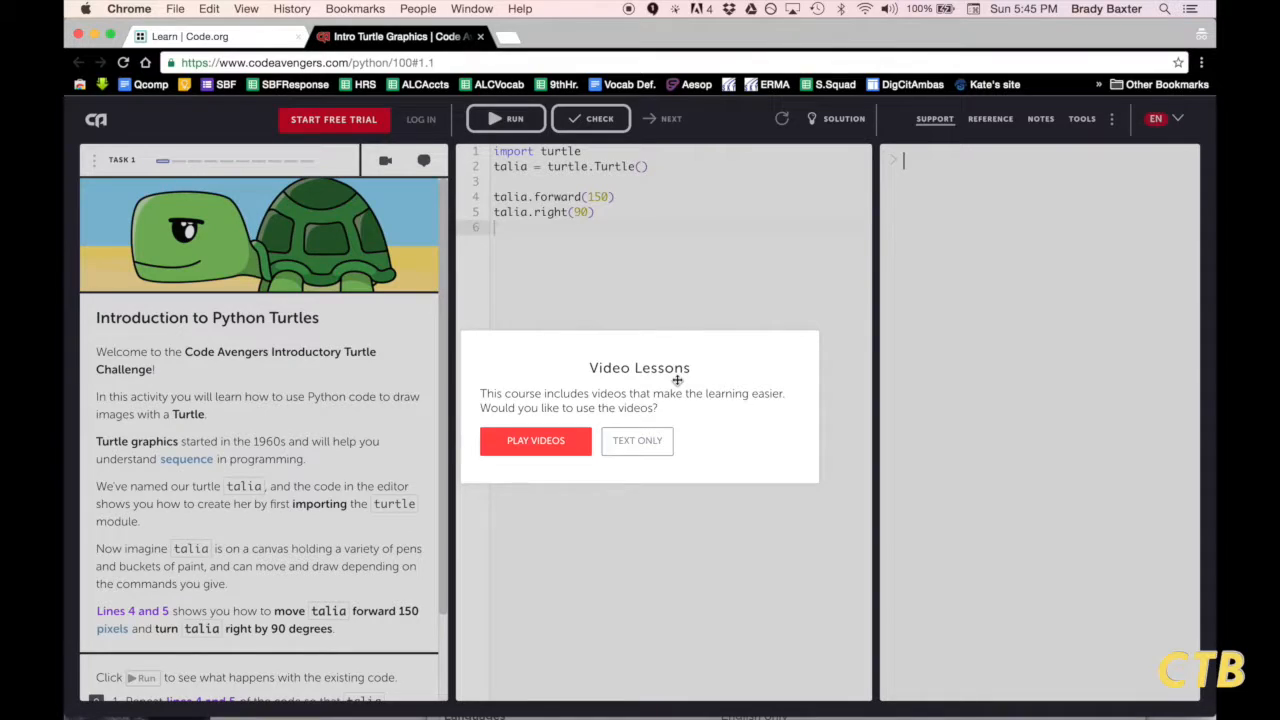
mouse_move(590, 435)
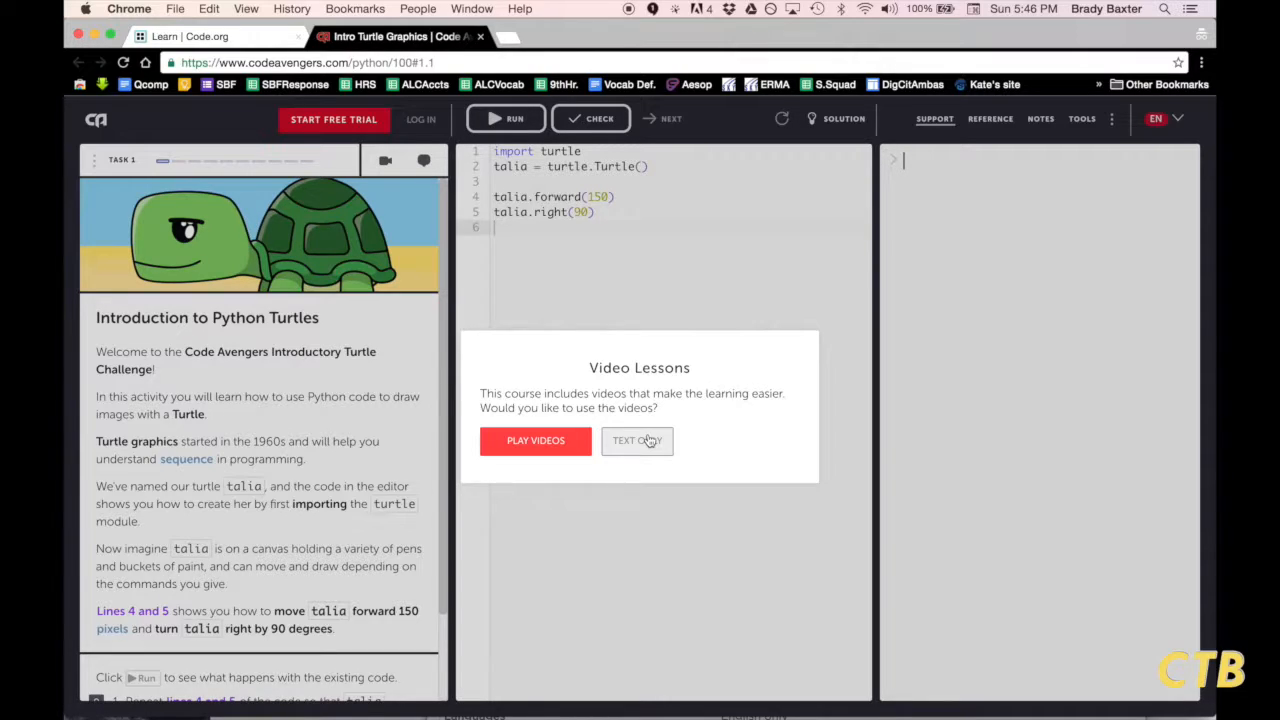
click(637, 441)
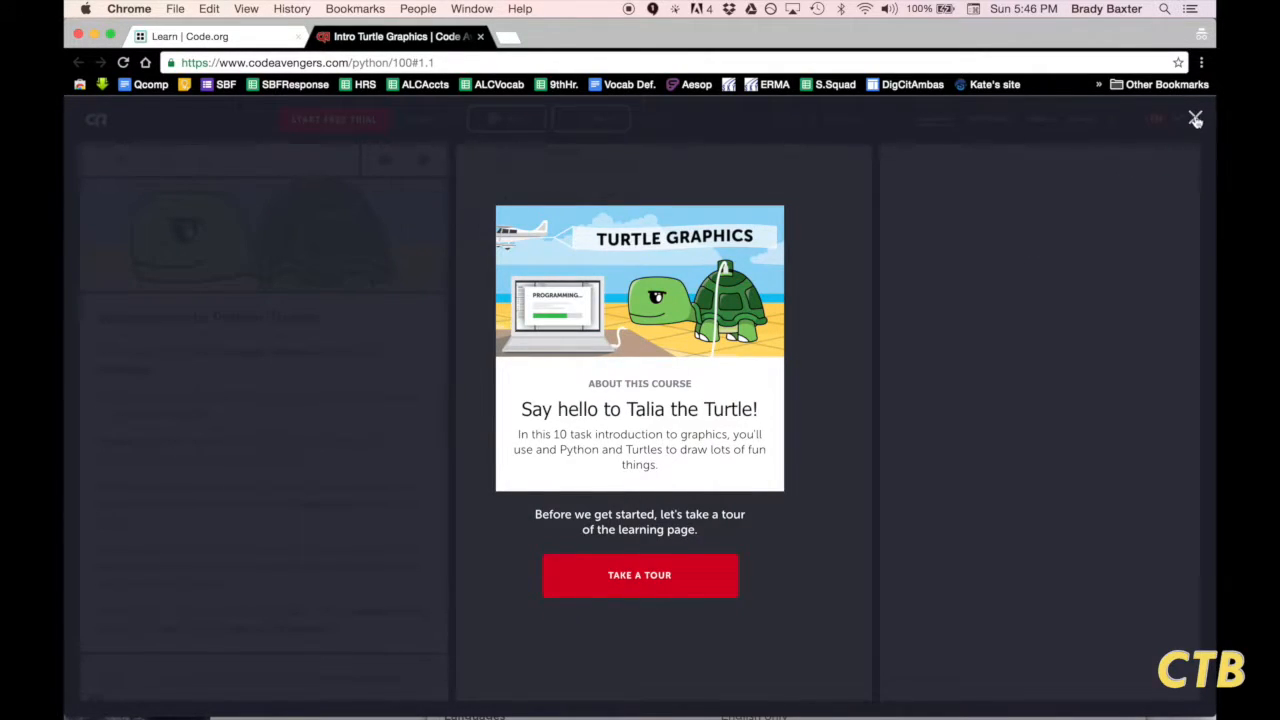
Close the course tour and scroll to Task 1's repeat-lines-4-and-5 square instructions.
click(1195, 118)
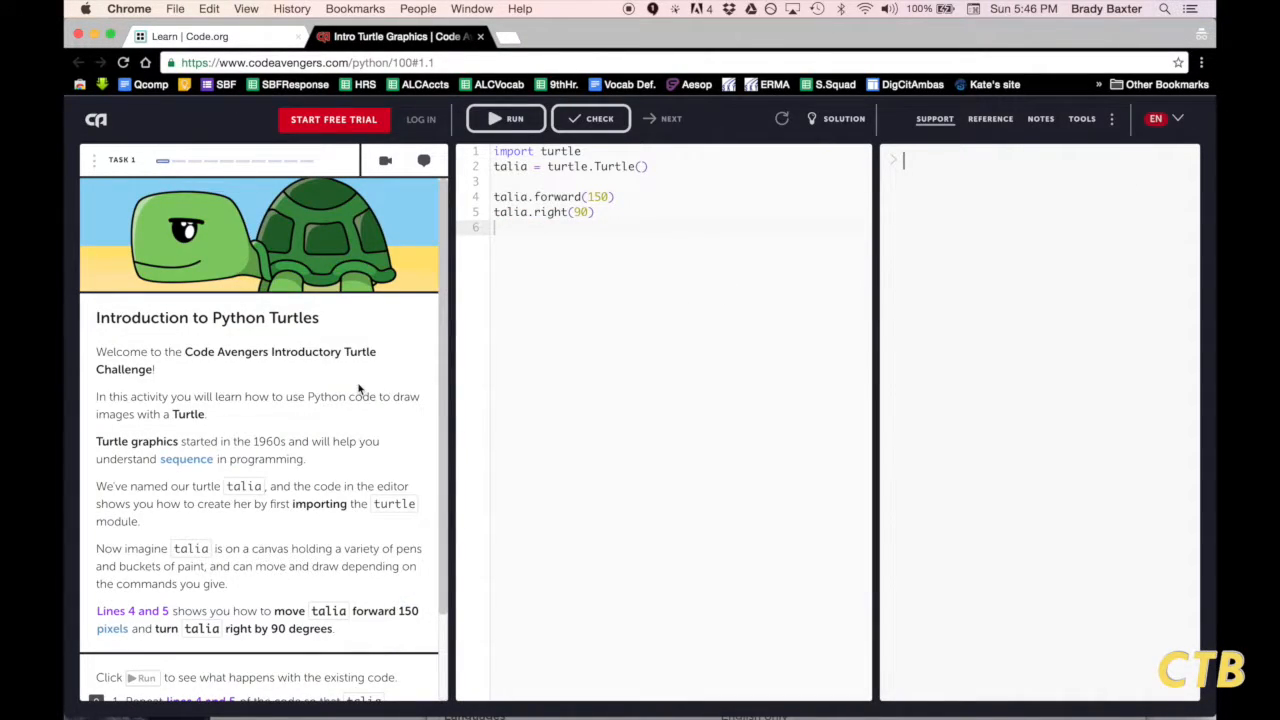
scroll(down, 3)
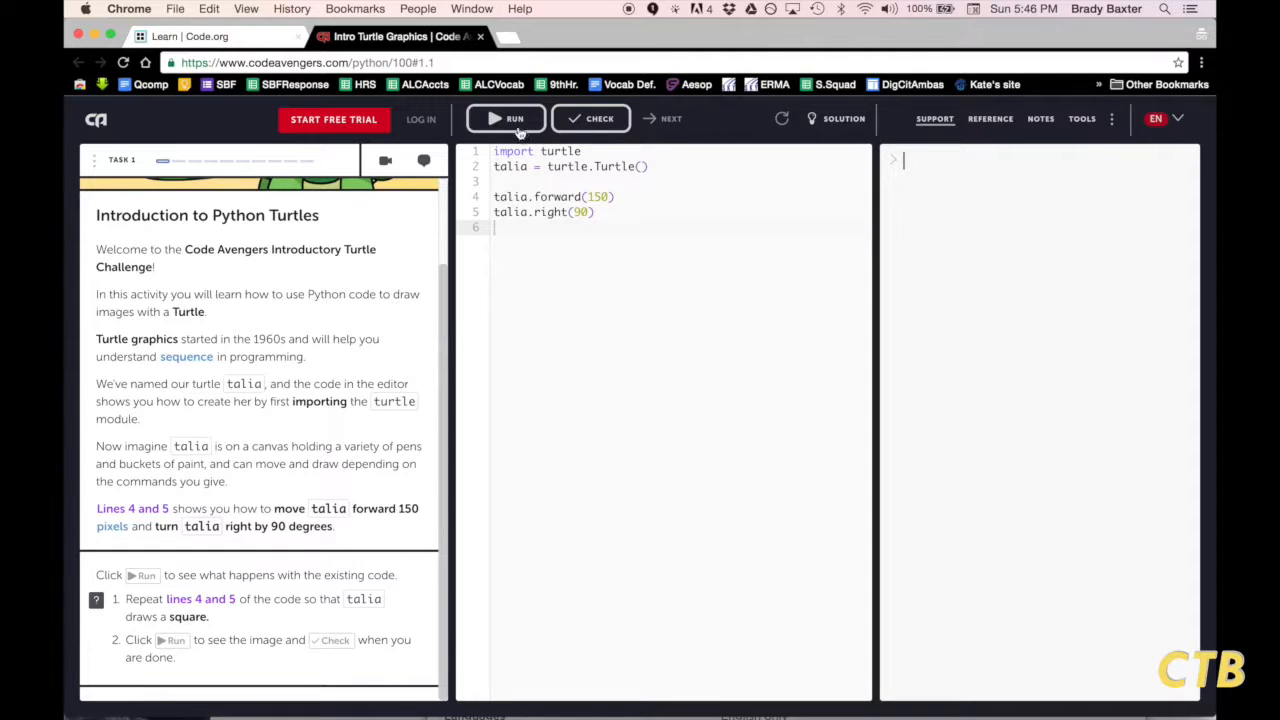
Run the starter code drawing one line, compare with the Solution Canvas square, then close.
click(505, 118)
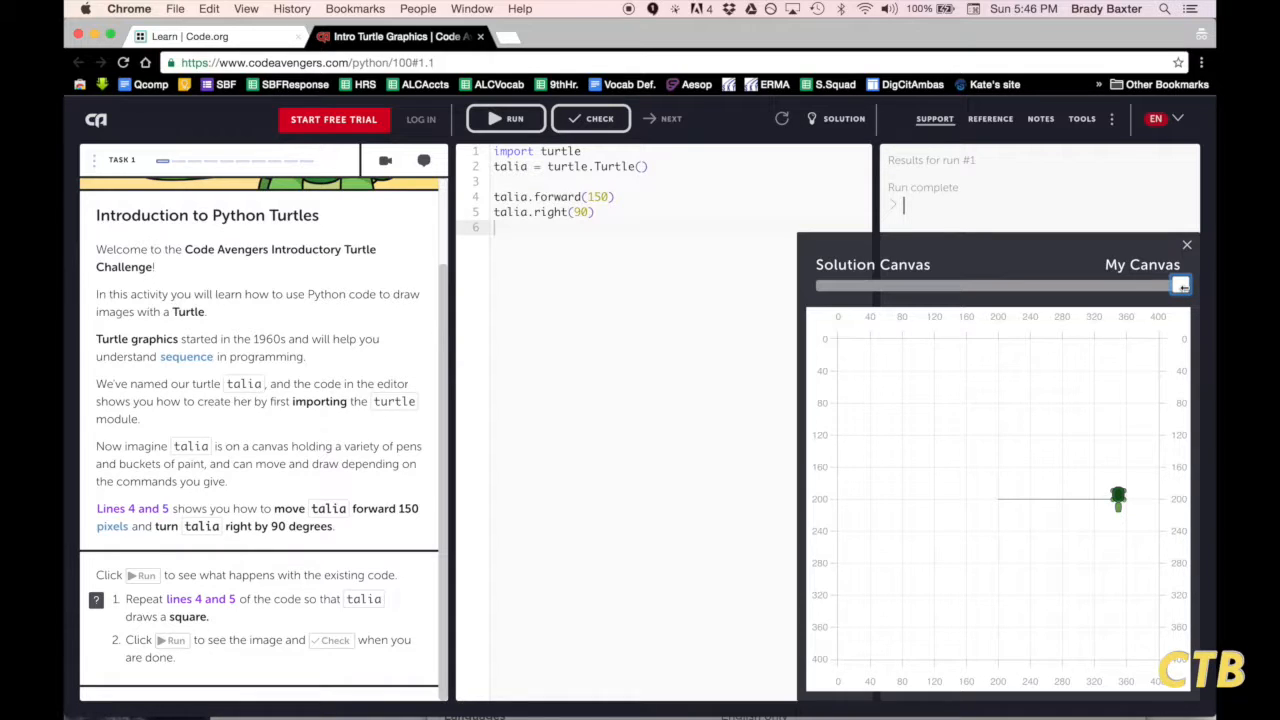
drag(1180, 285, 1020, 285)
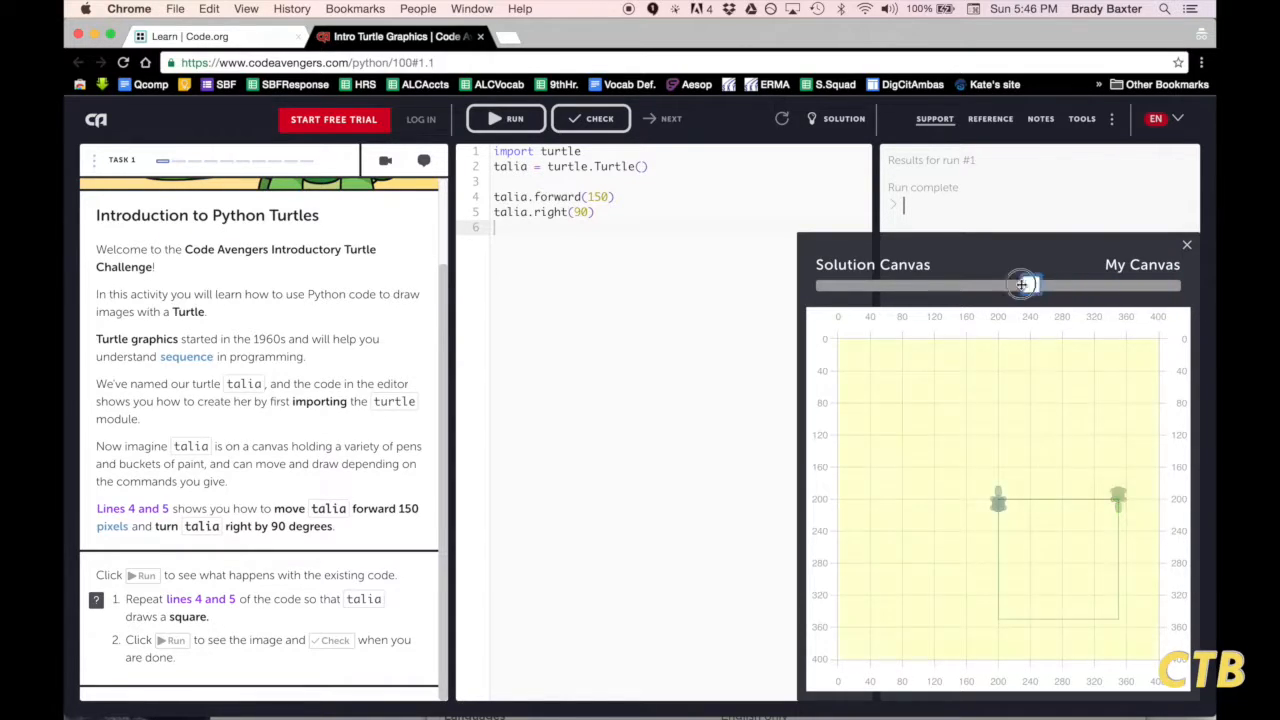
drag(1022, 284, 815, 284)
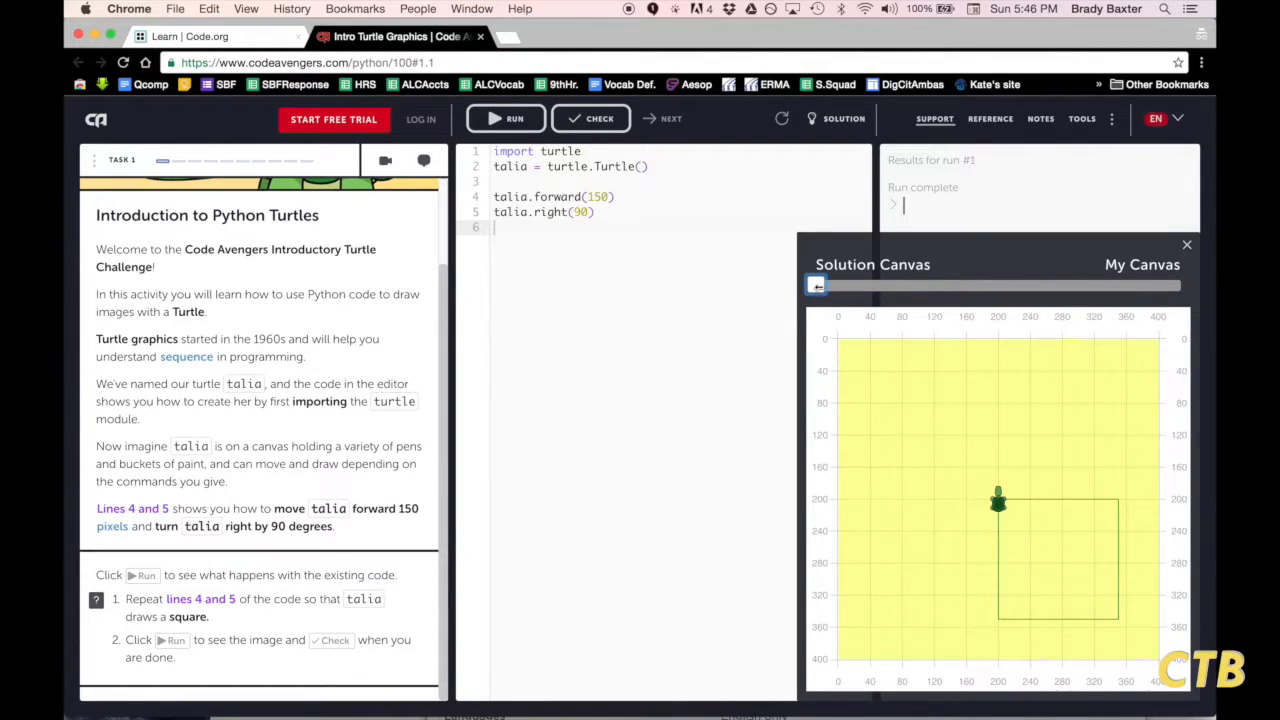
click(1180, 285)
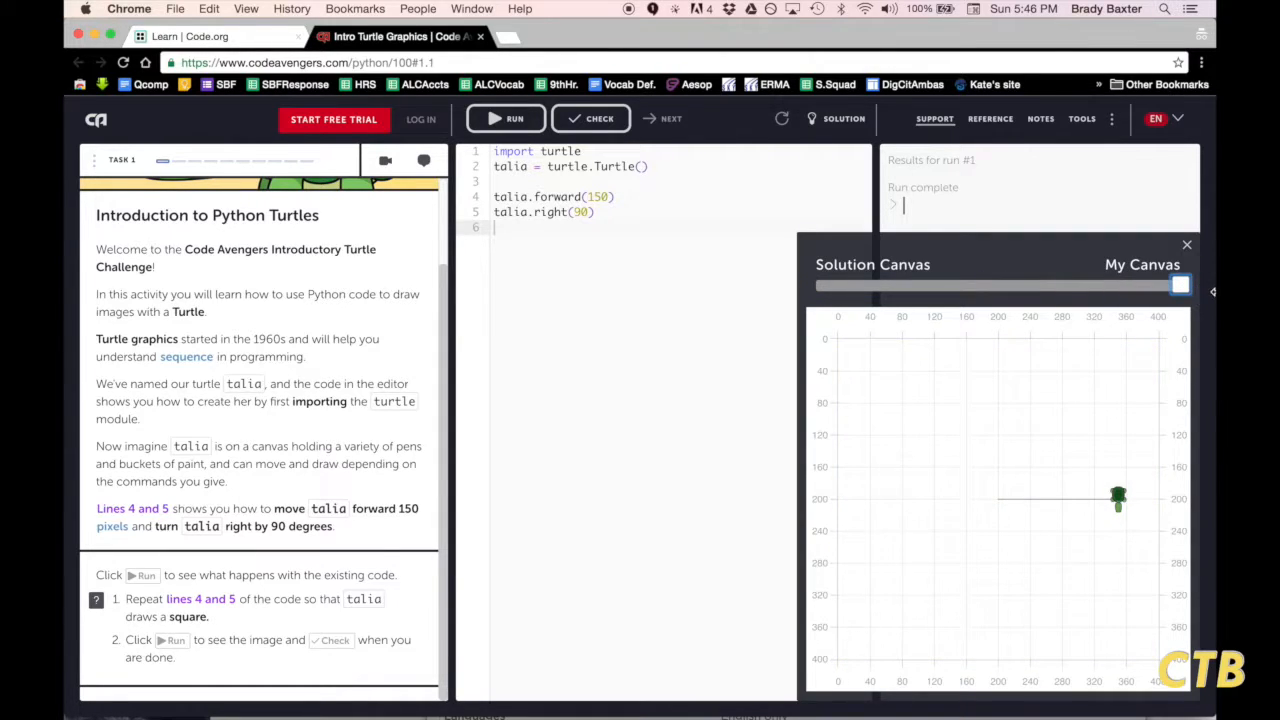
click(1187, 244)
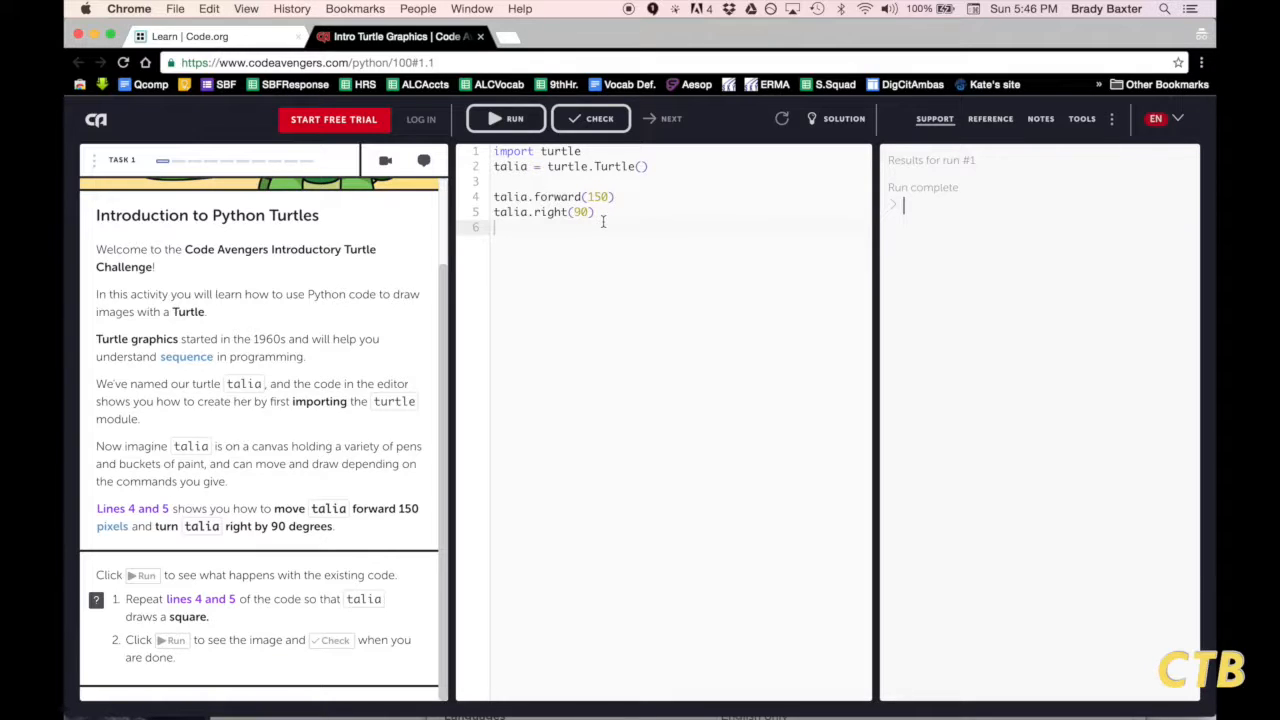
mouse_move(276, 594)
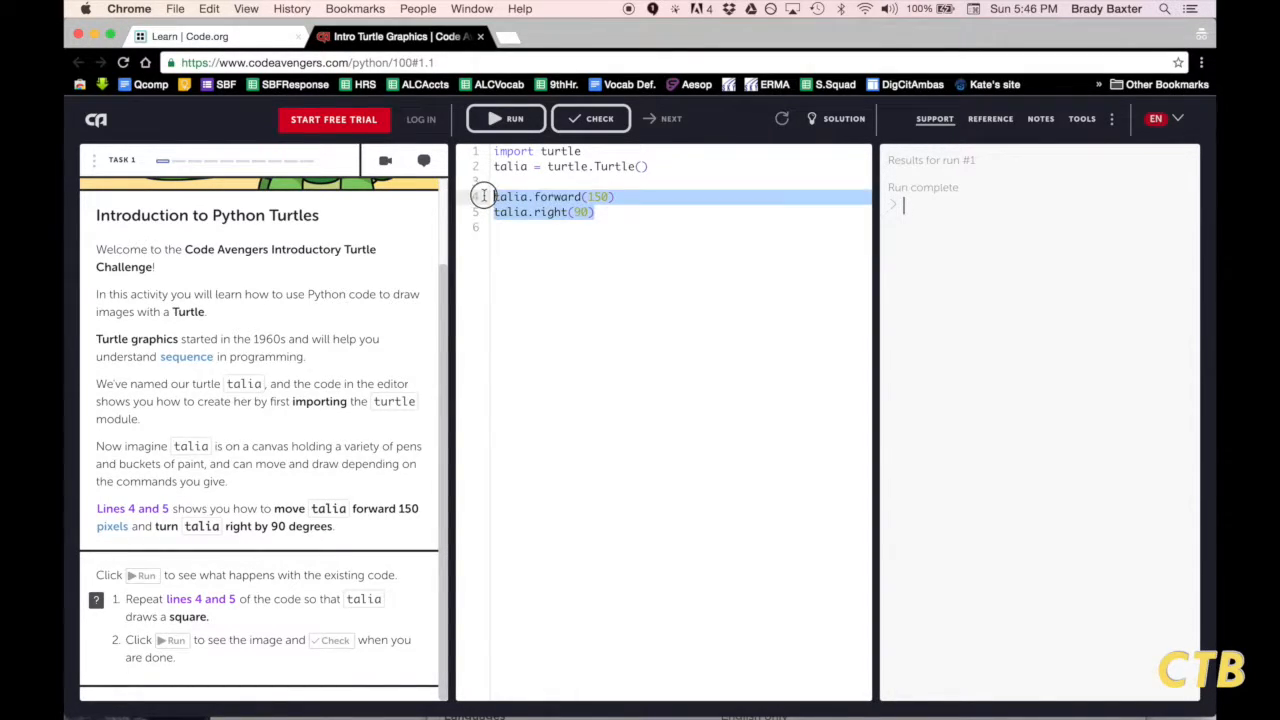
Repeat lines 4–5 four times, run the code to draw a square, and close the canvas.
click(505, 227)
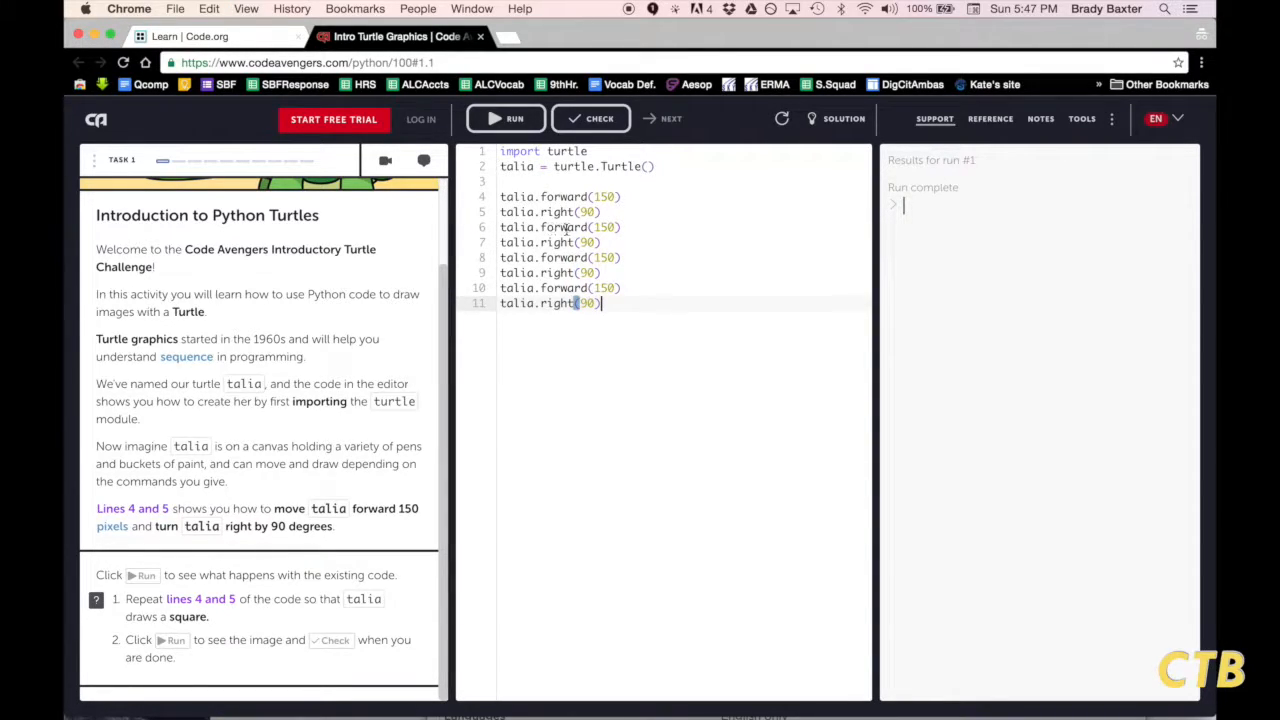
mouse_move(505, 118)
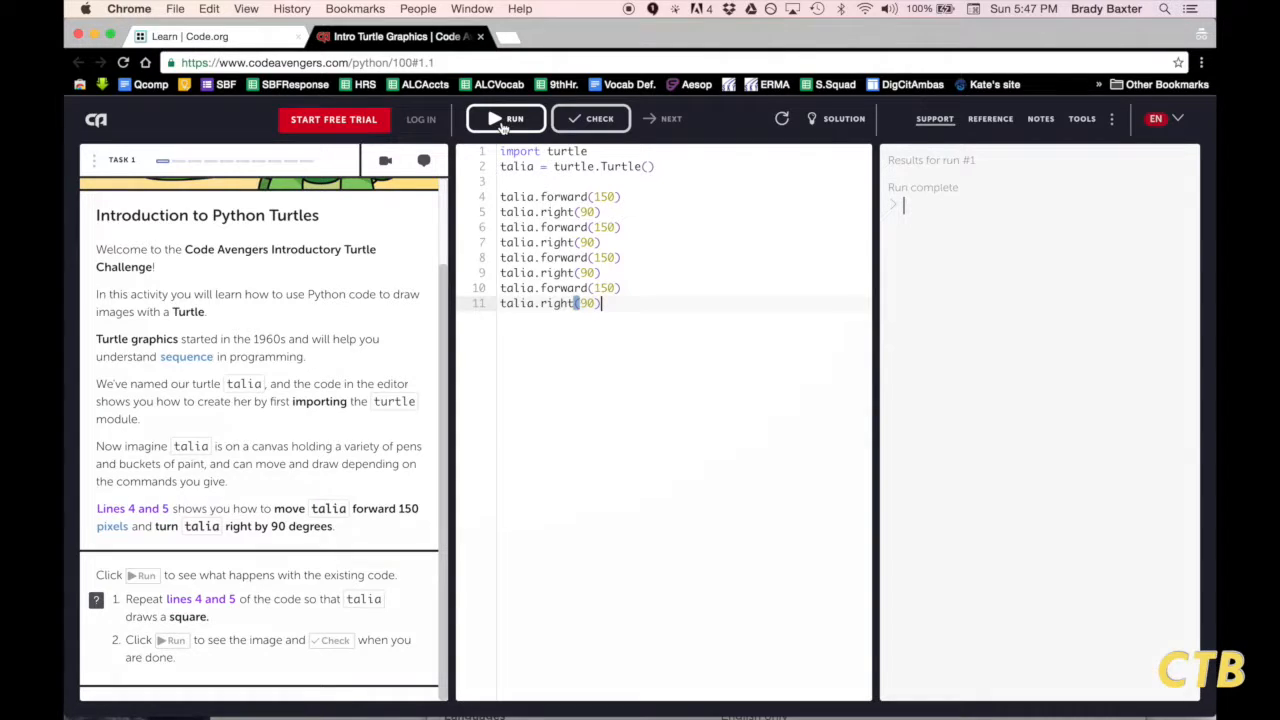
click(505, 118)
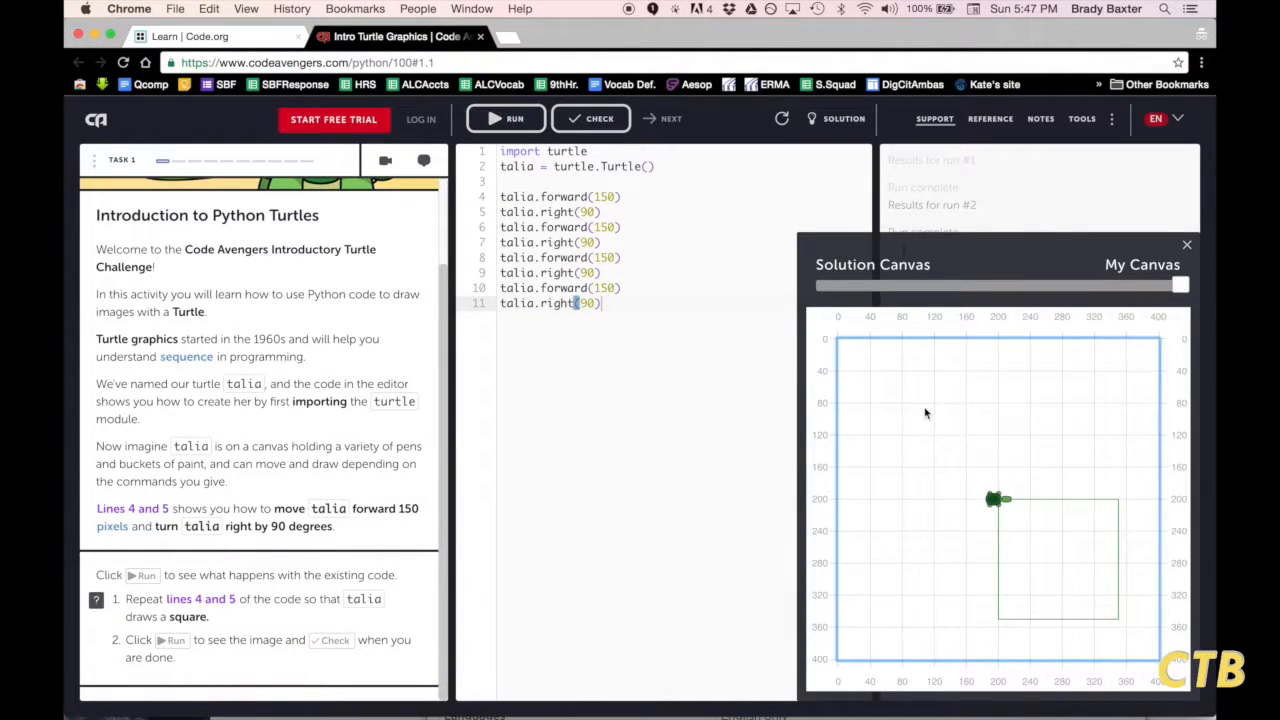
mouse_move(1081, 488)
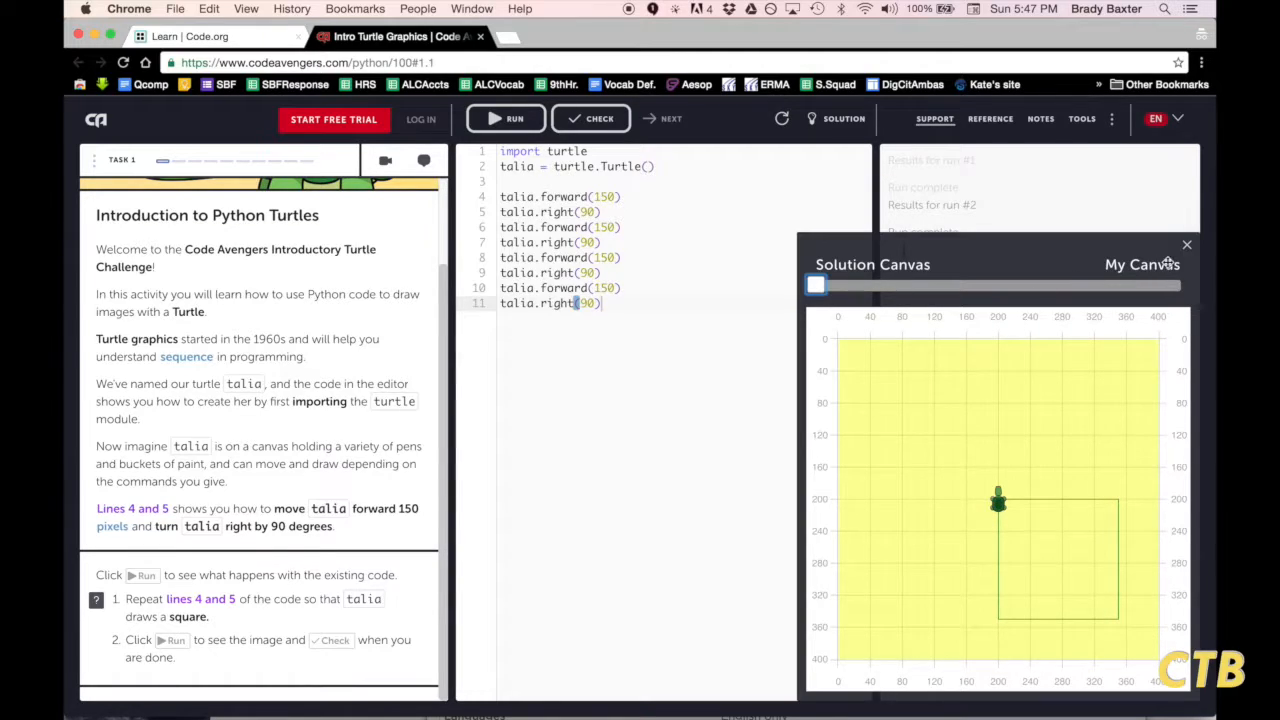
click(590, 118)
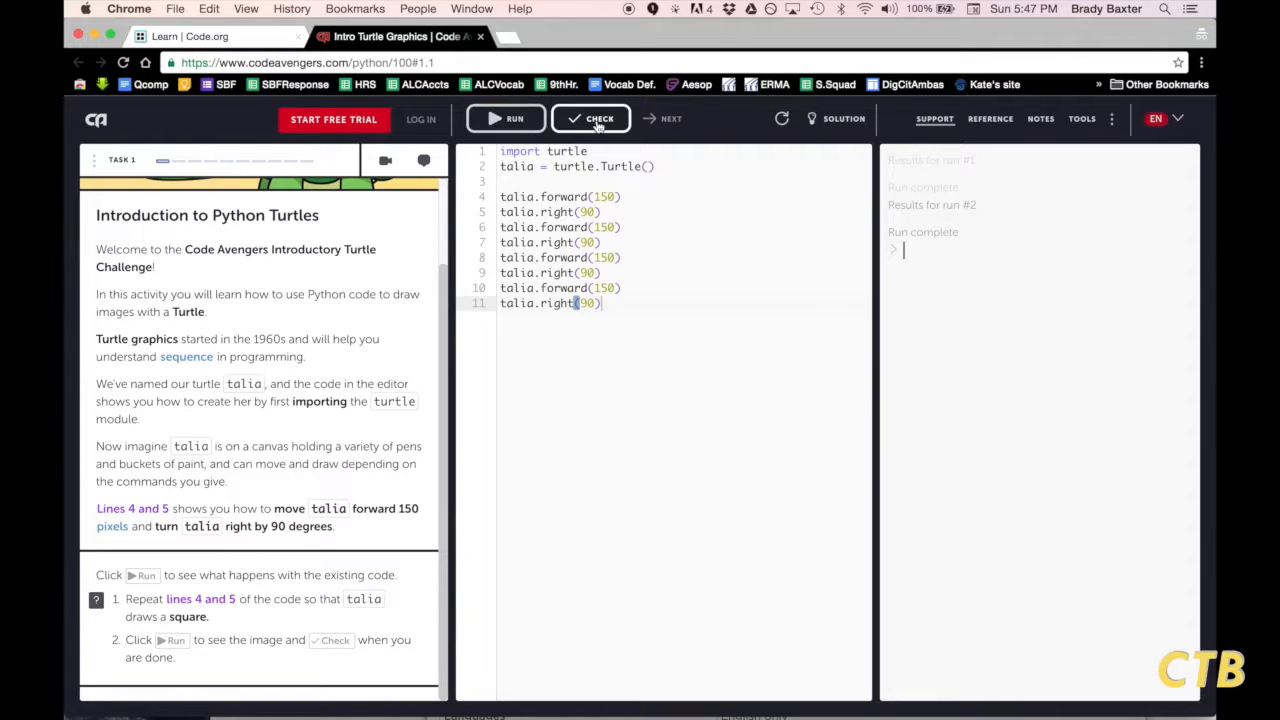
Check Task 1 for 10/10 points, go to Next Task, and dismiss the Getting help popup.
click(591, 118)
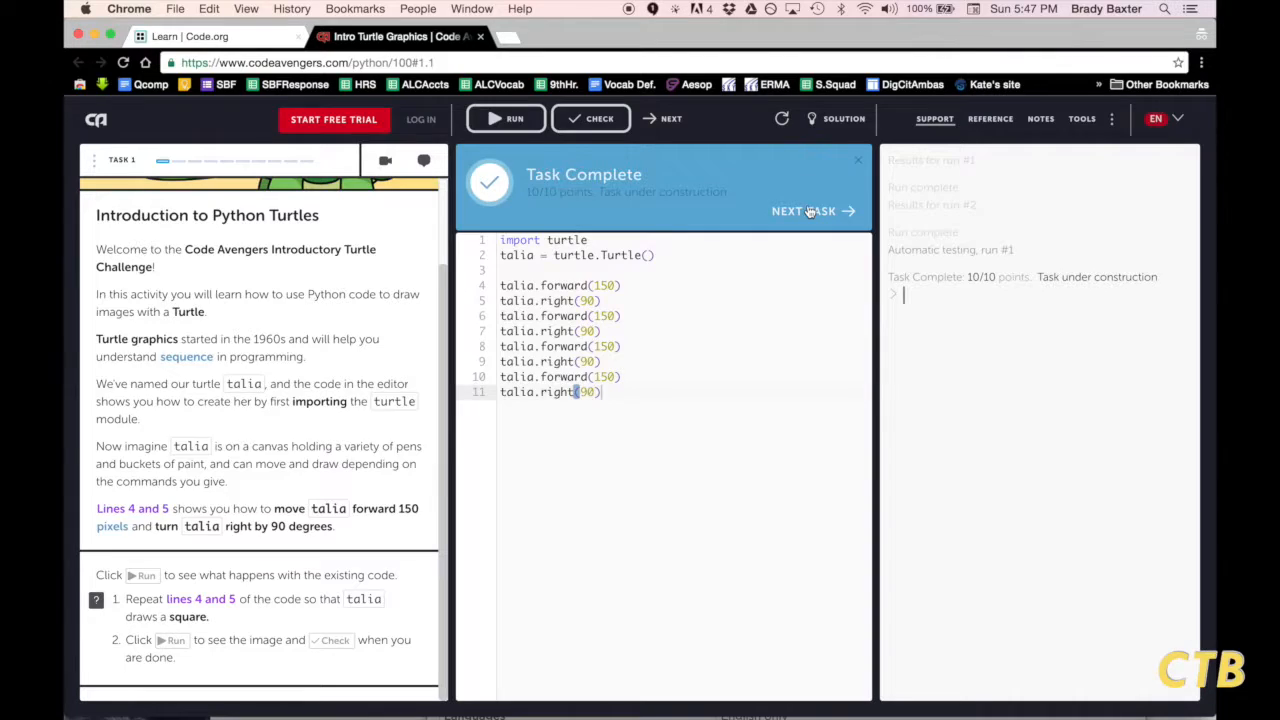
click(804, 211)
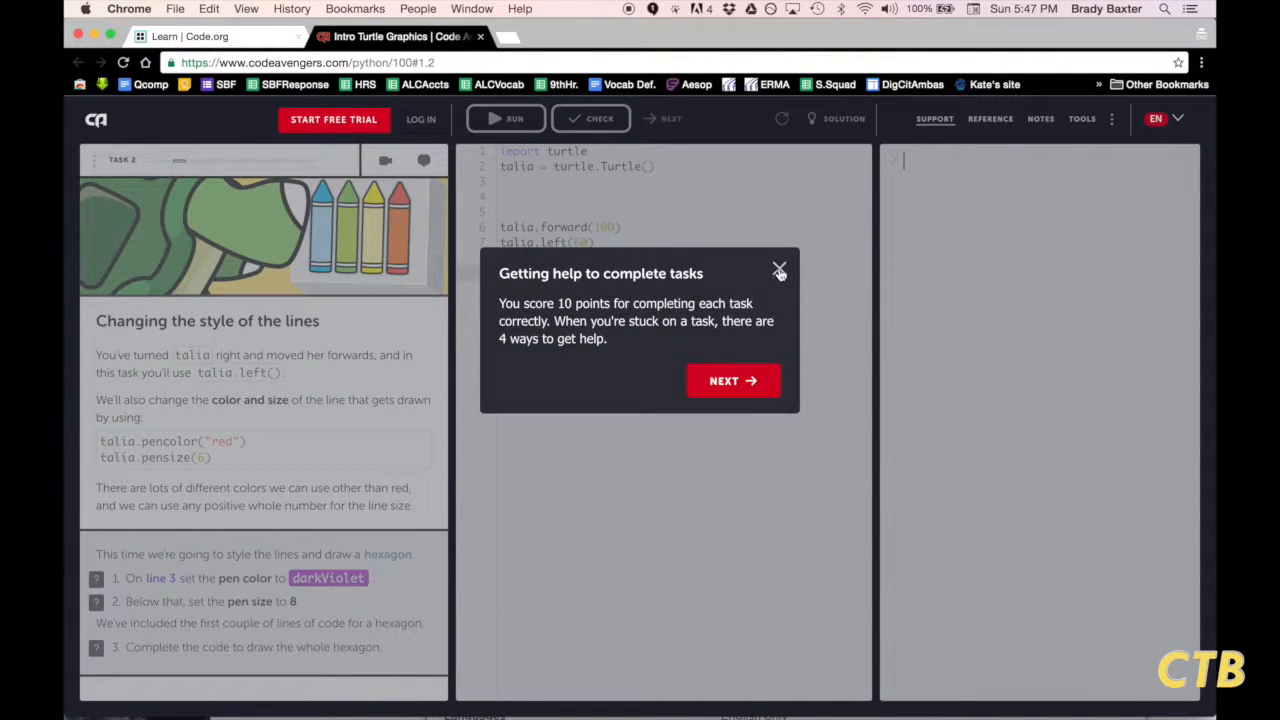
click(779, 271)
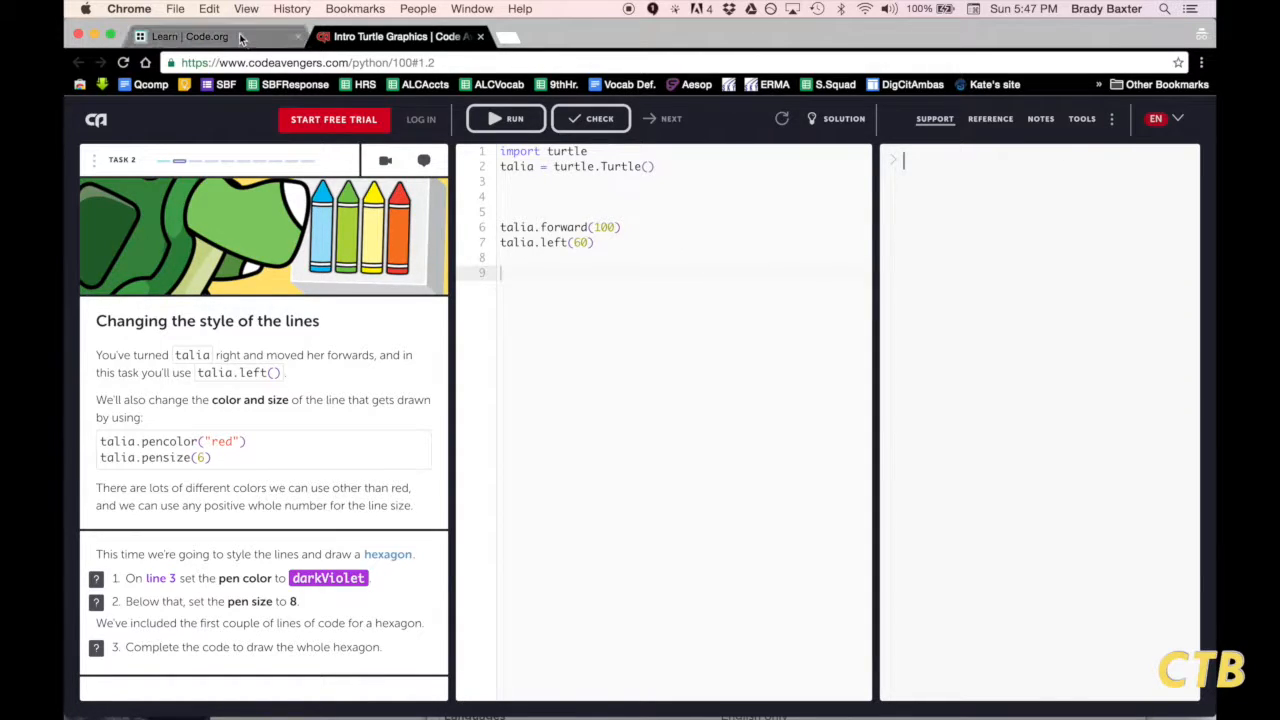
Start Codesters' The Coordinate Plane tutorial in a new tab and return to the Code.org catalogue.
click(190, 36)
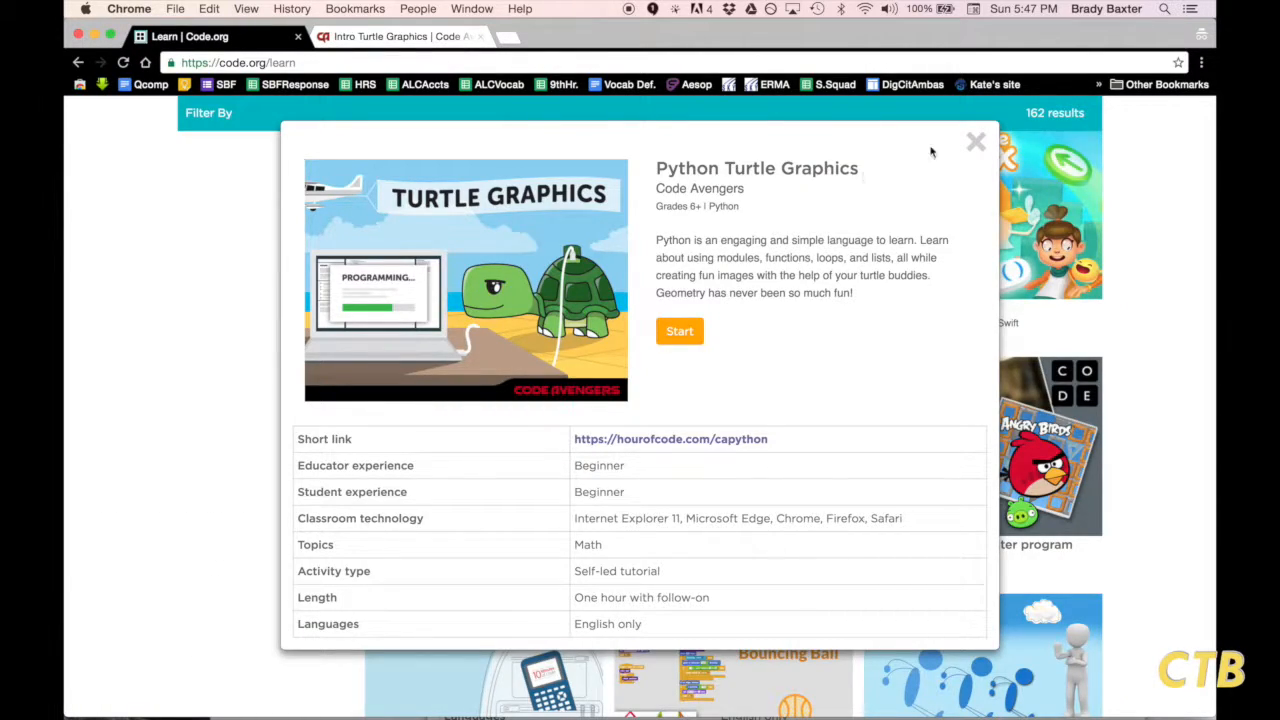
click(975, 141)
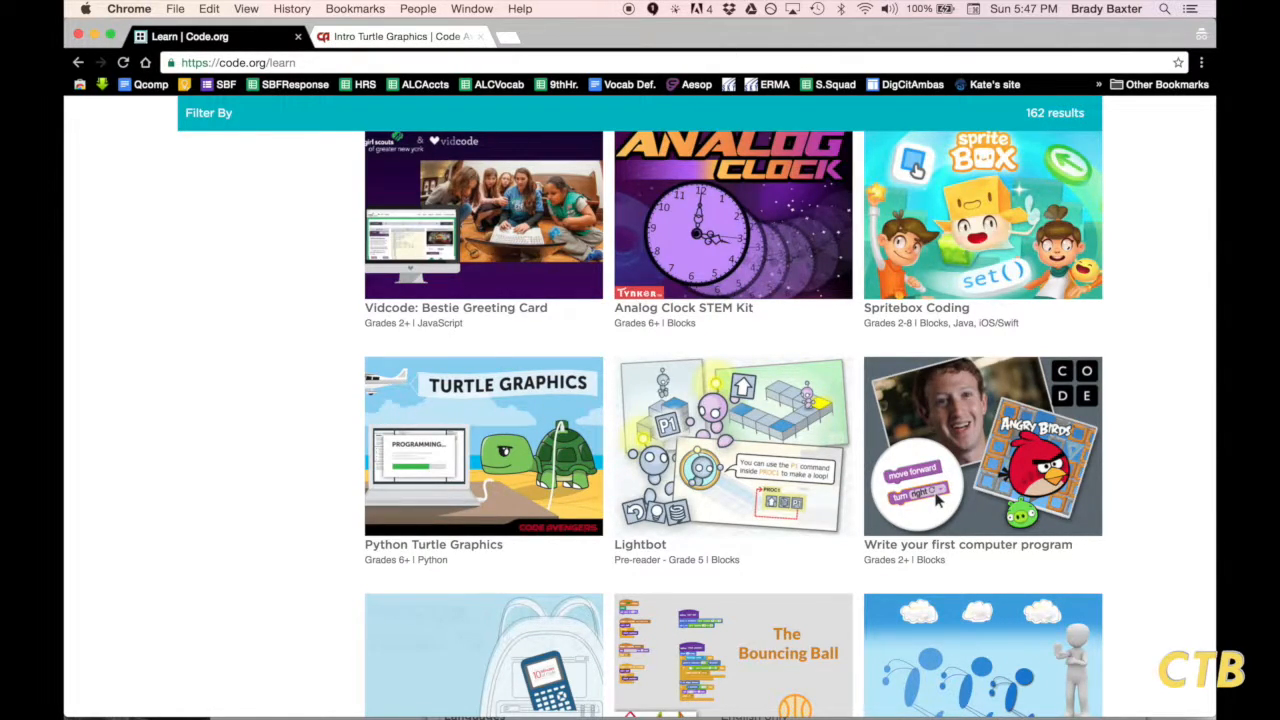
mouse_move(350, 280)
text(coord)
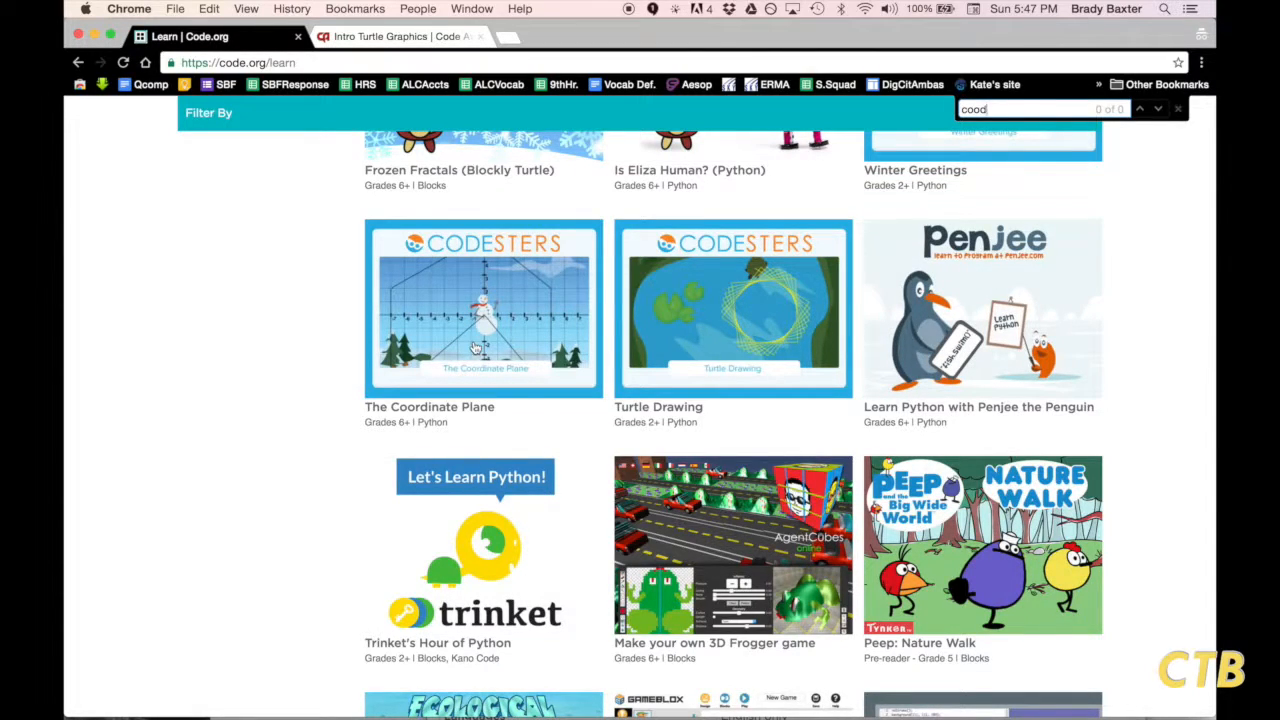
click(483, 307)
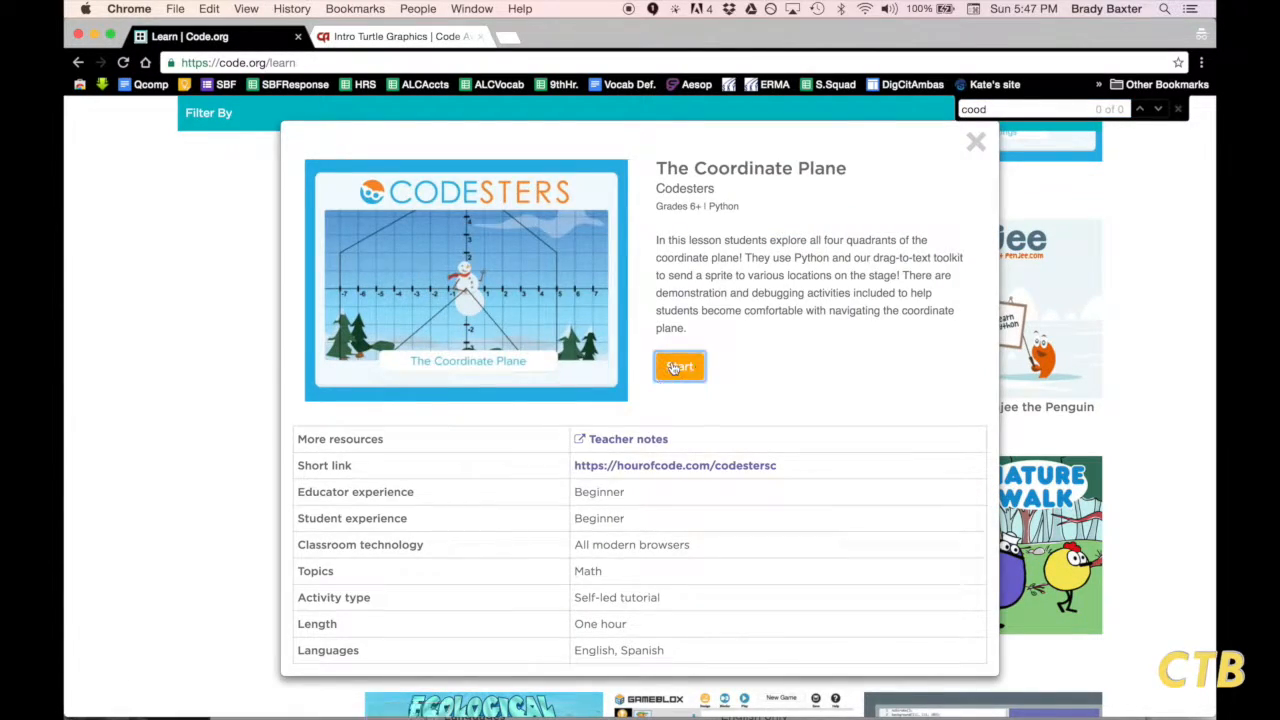
click(679, 366)
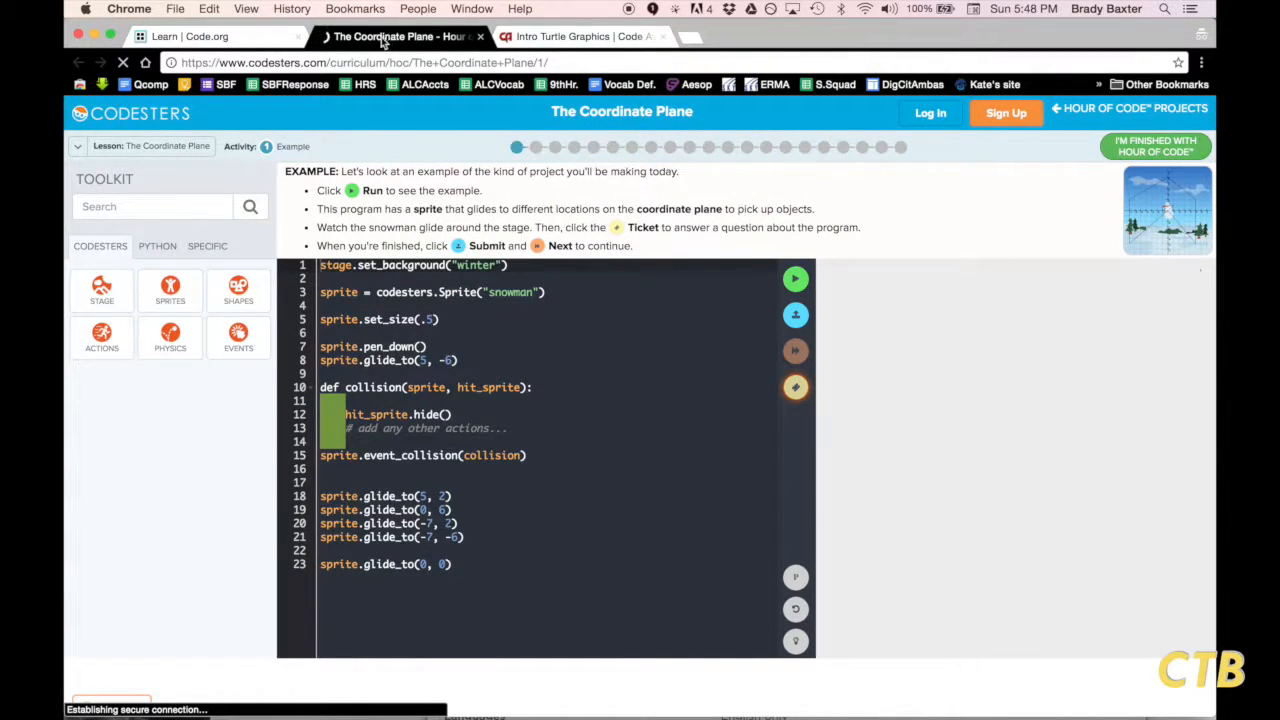
click(190, 36)
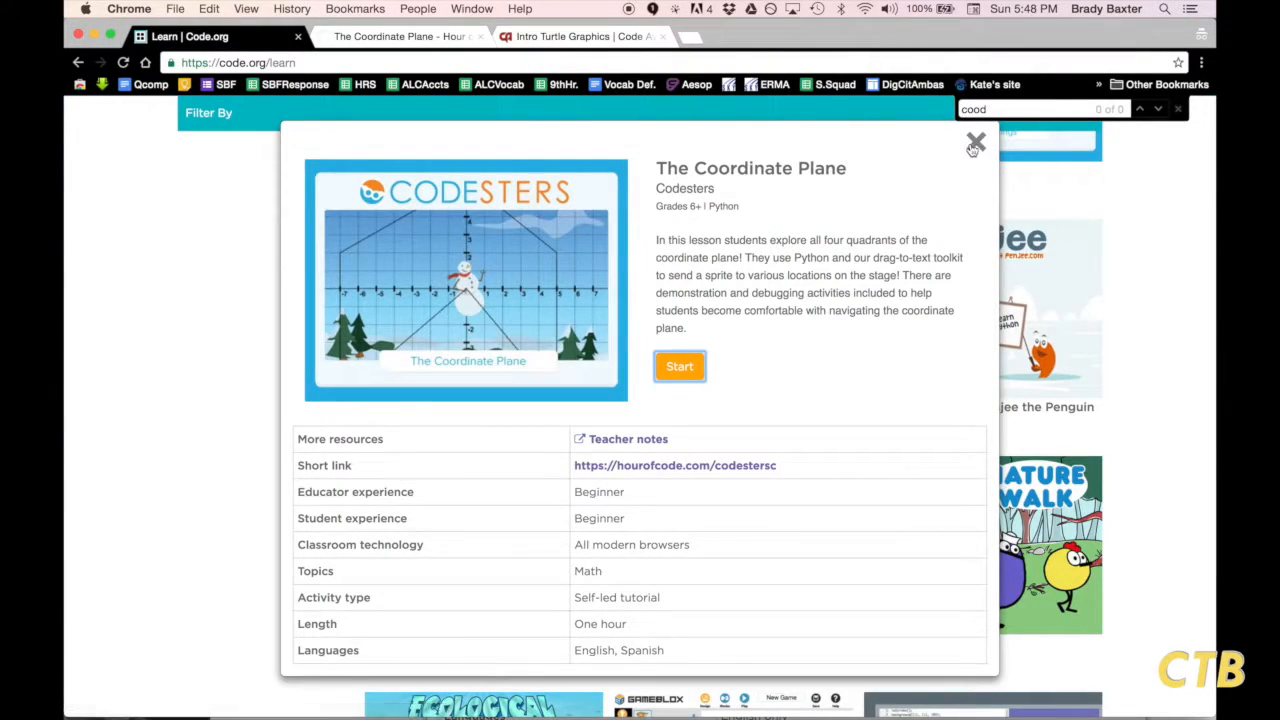
Start Trinket's Hour of Python, return to Code.org, close its details, and scroll to top.
click(975, 142)
text(trinkets)
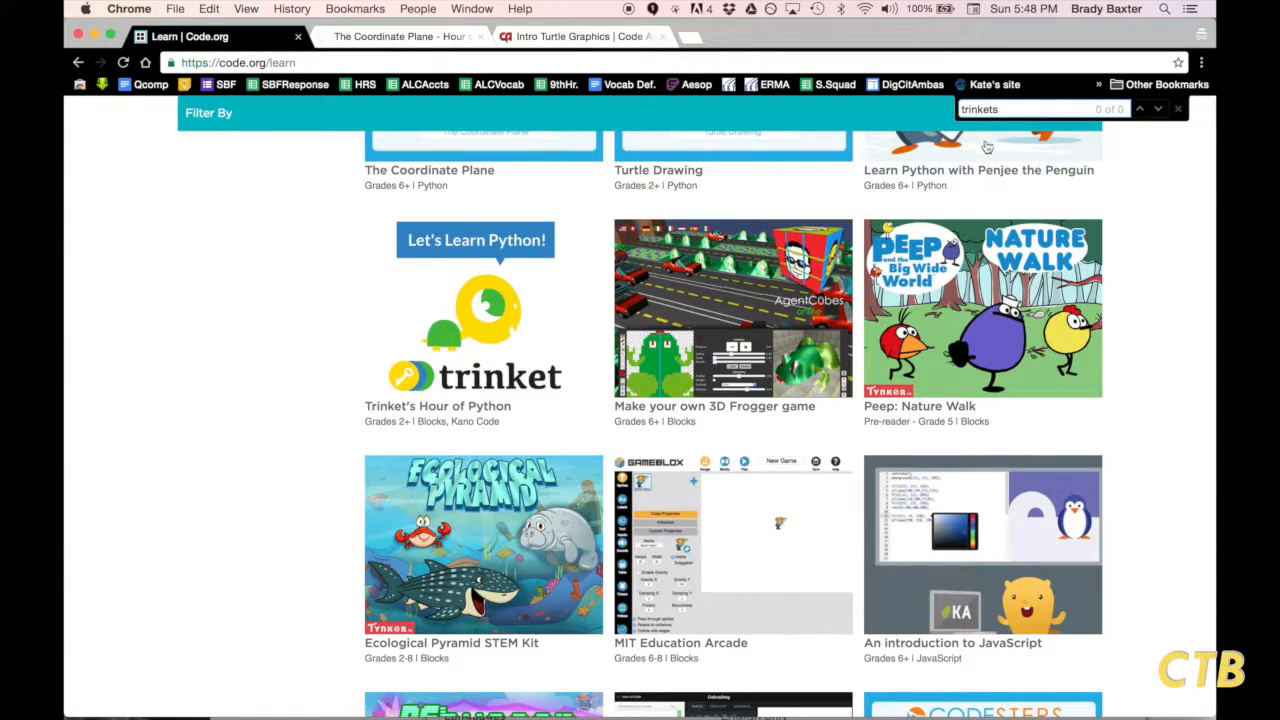
click(475, 330)
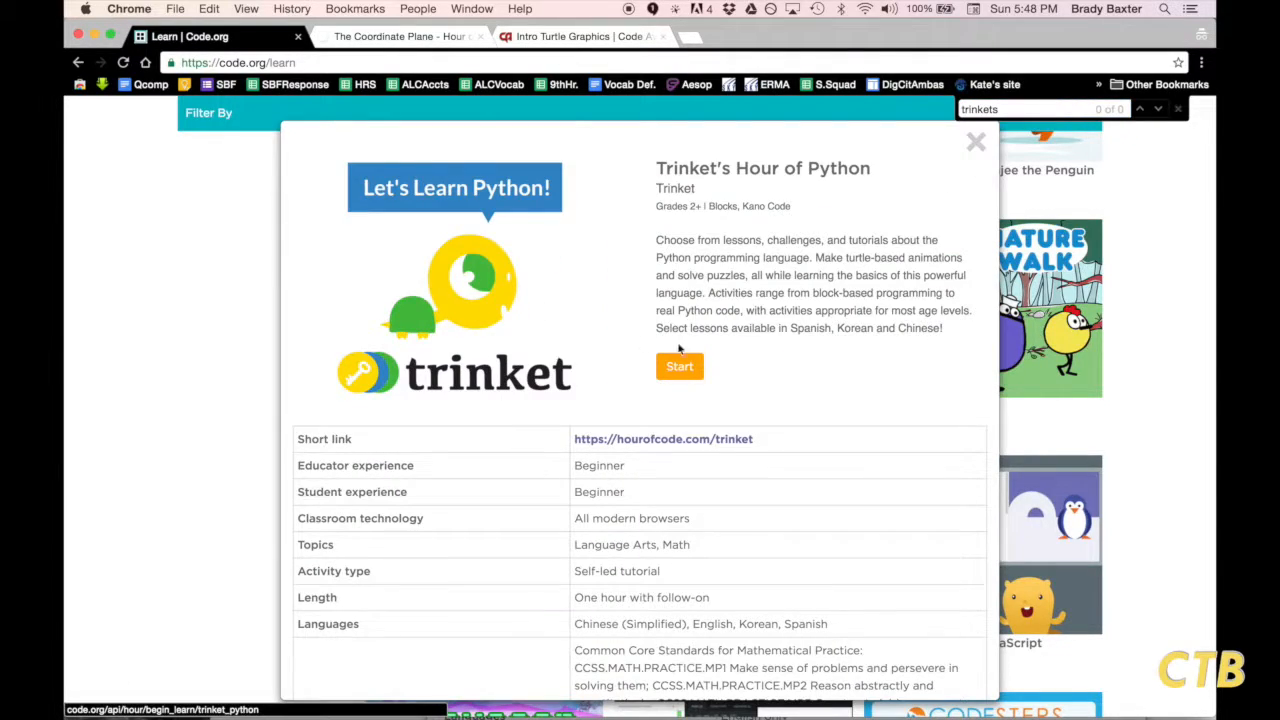
click(679, 366)
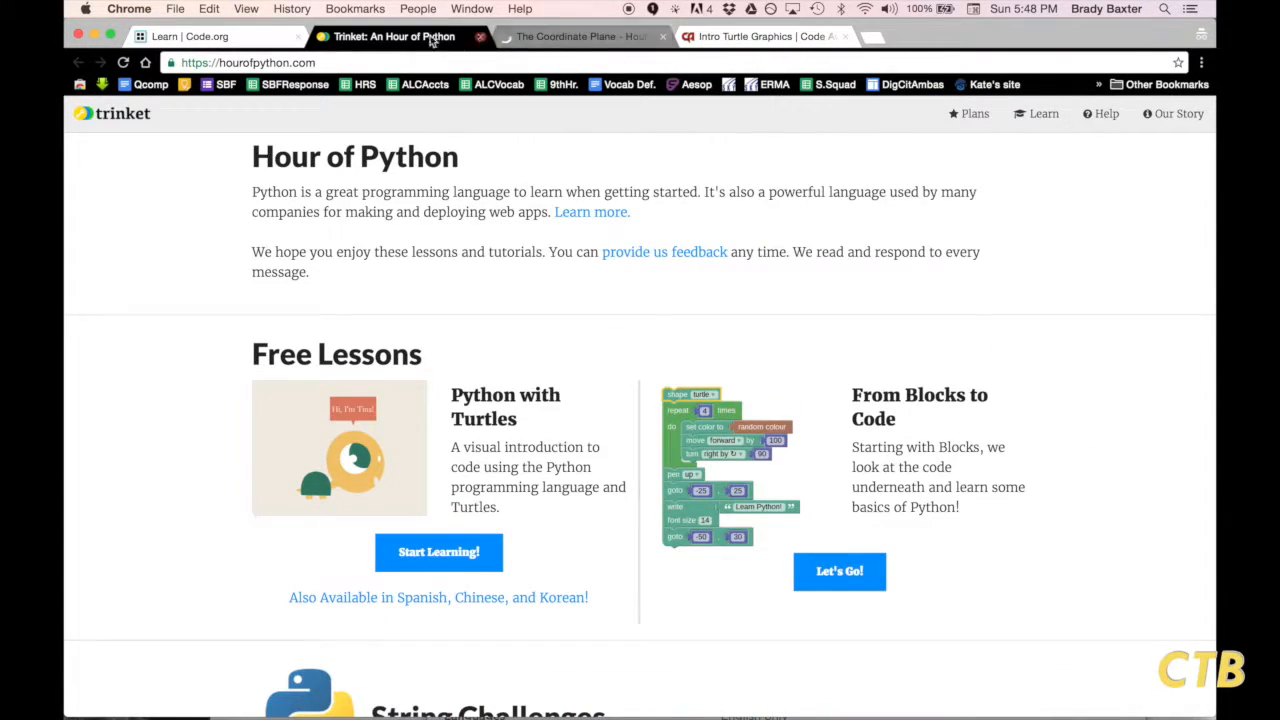
mouse_move(398, 37)
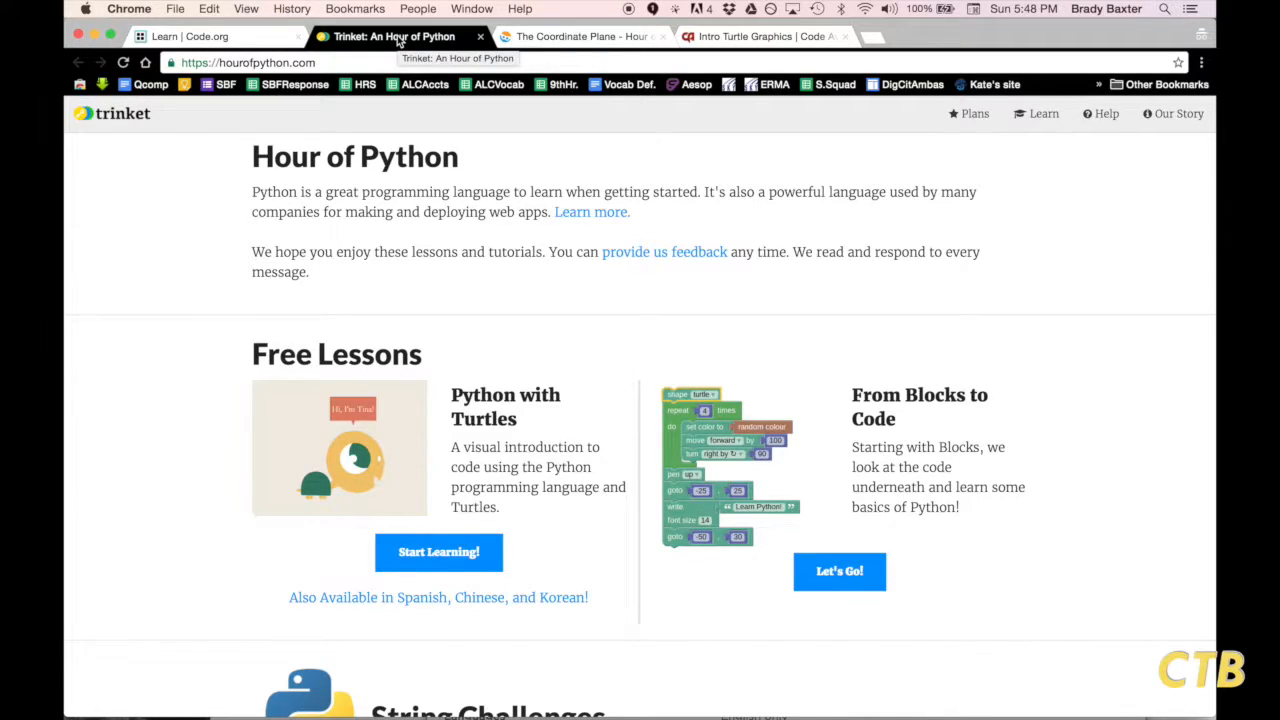
click(190, 36)
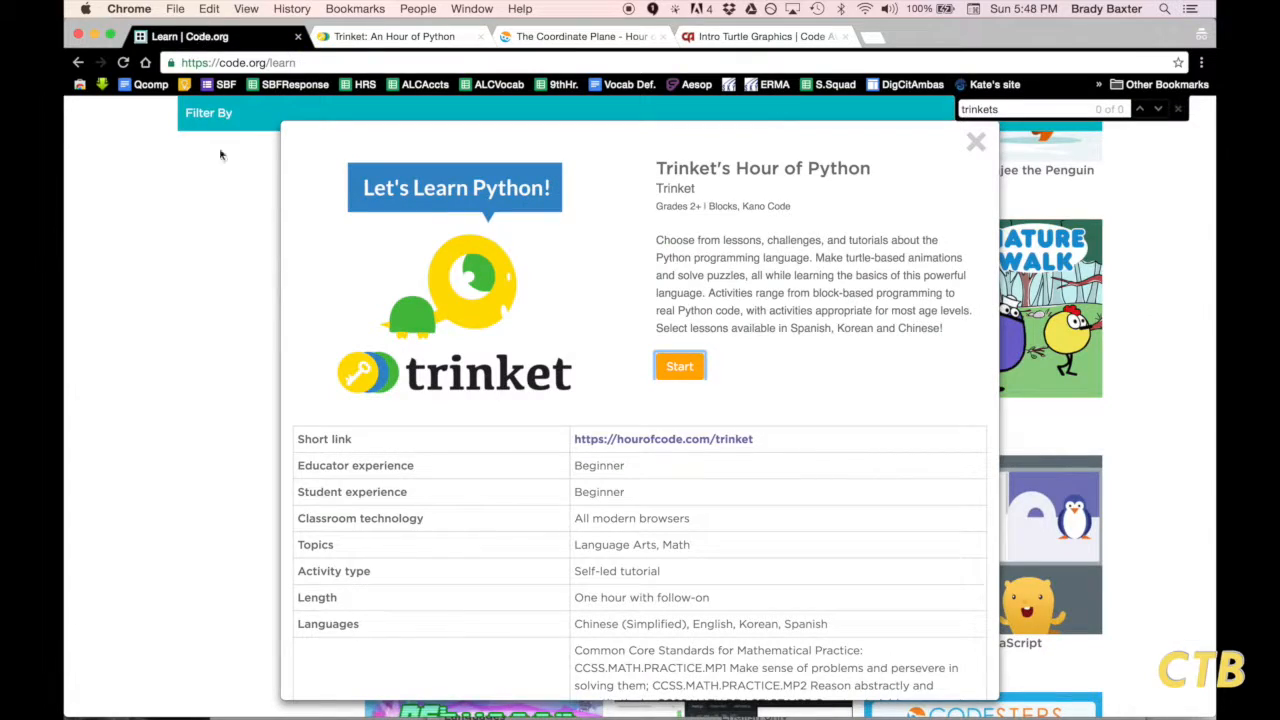
click(975, 140)
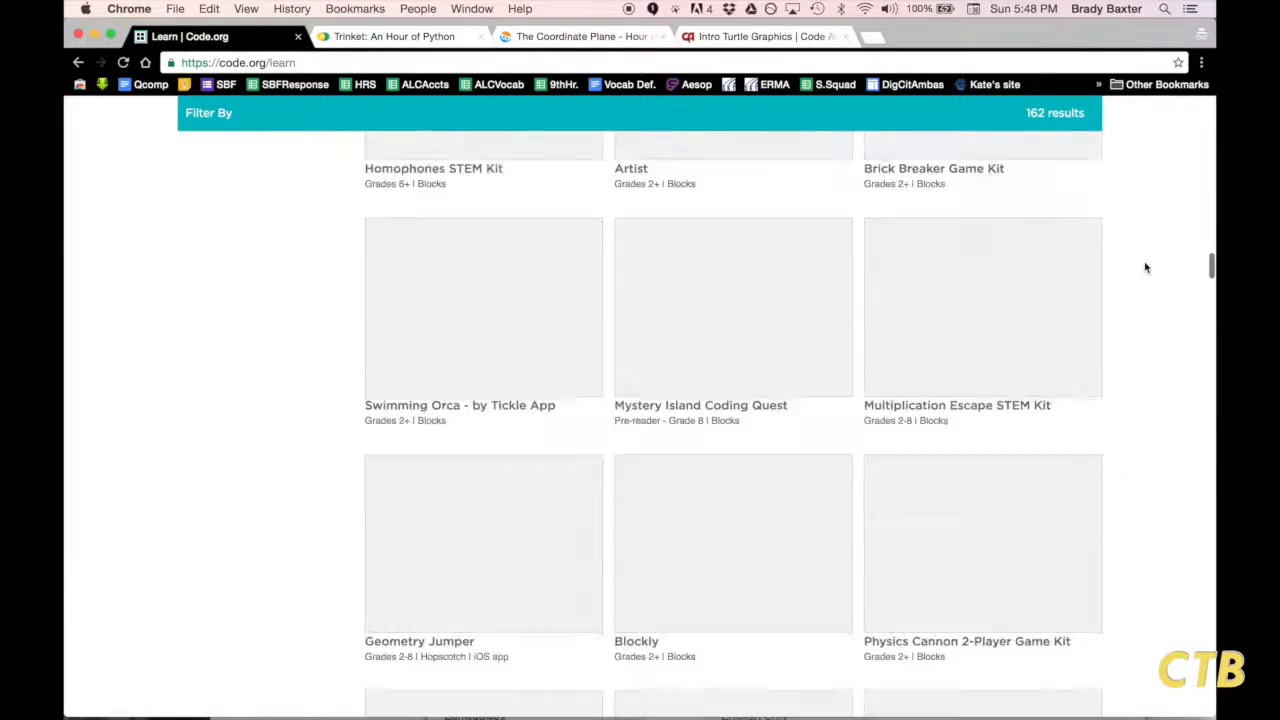
scroll(up, 3)
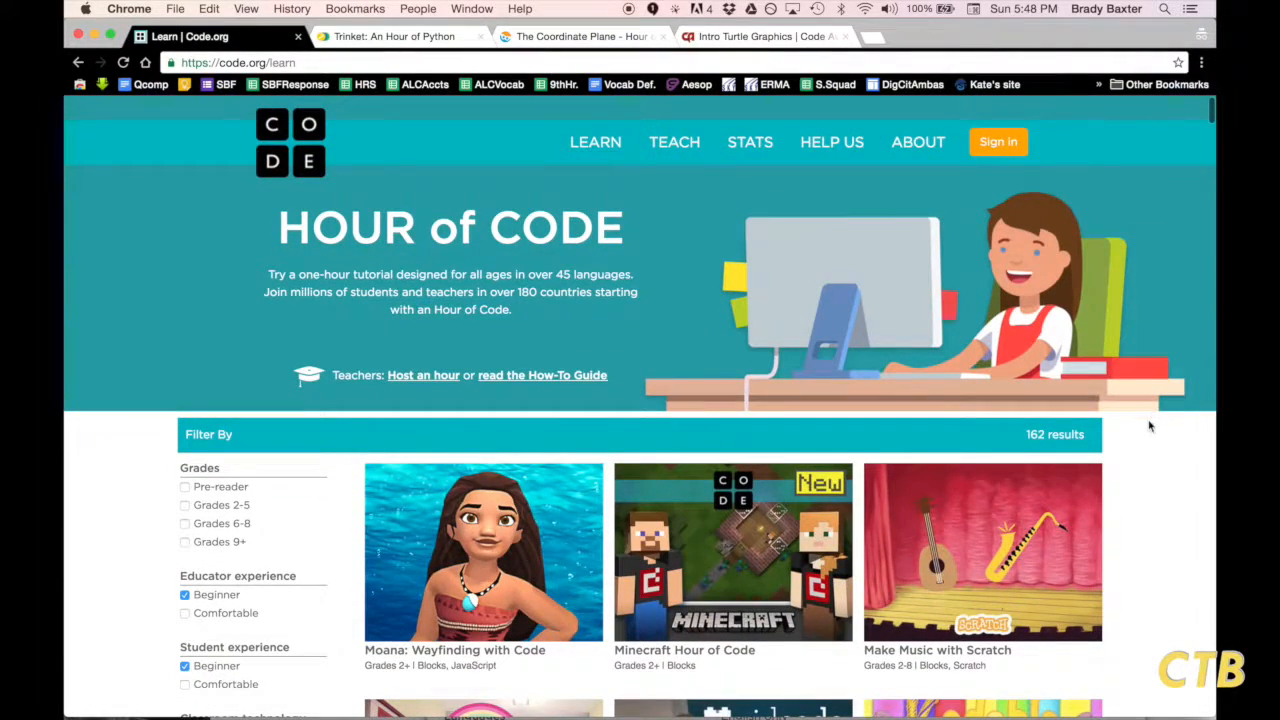